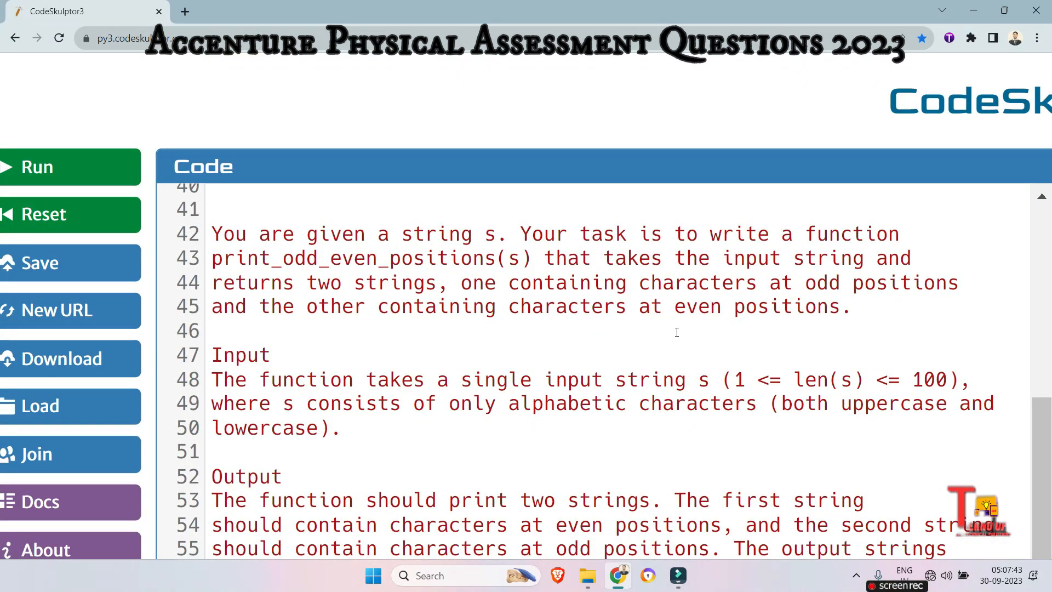
pyautogui.moveTo(636, 262)
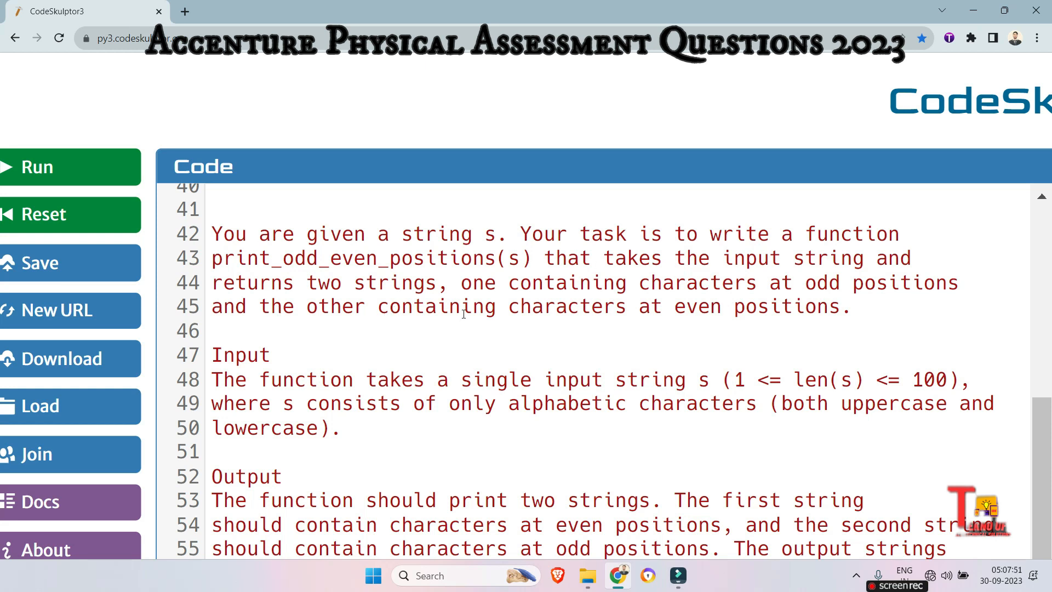
pyautogui.moveTo(470, 357)
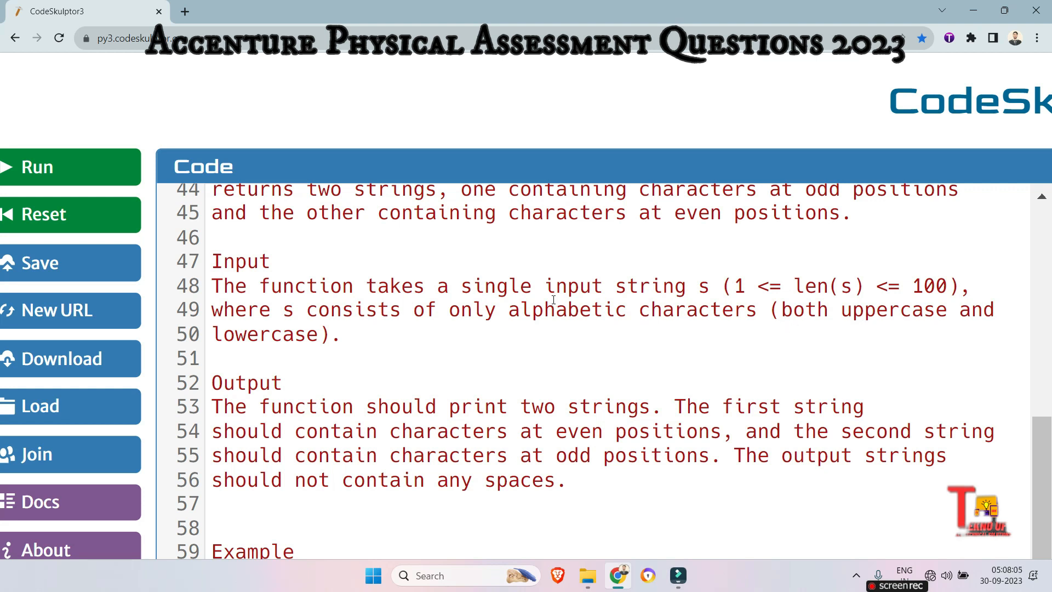
# Add the index line 012345 under input ABCDEF and point out the expected output BDF.
pyautogui.scroll(-3)
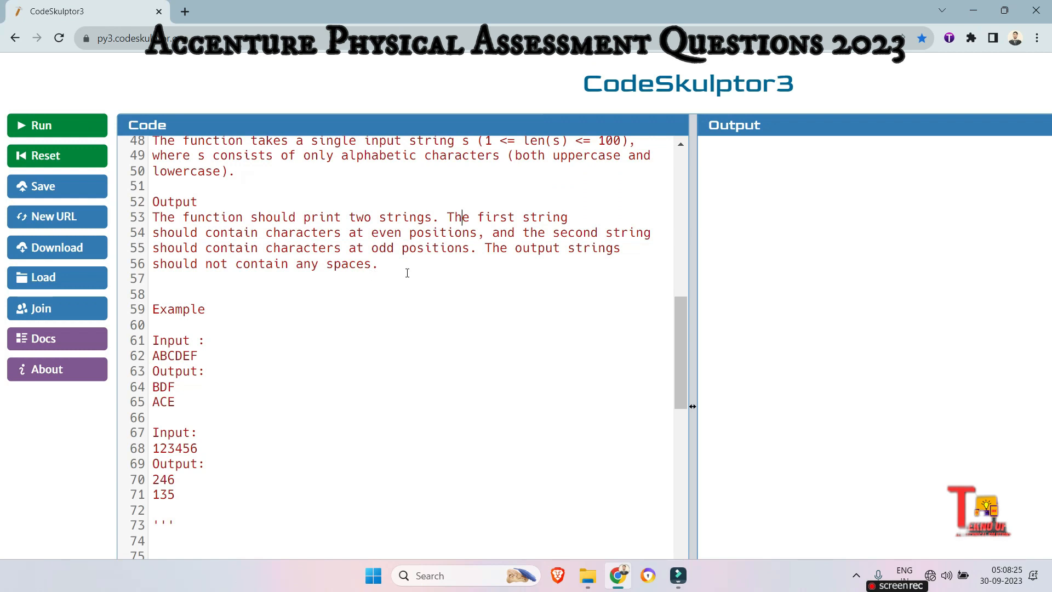
pyautogui.moveTo(307, 247)
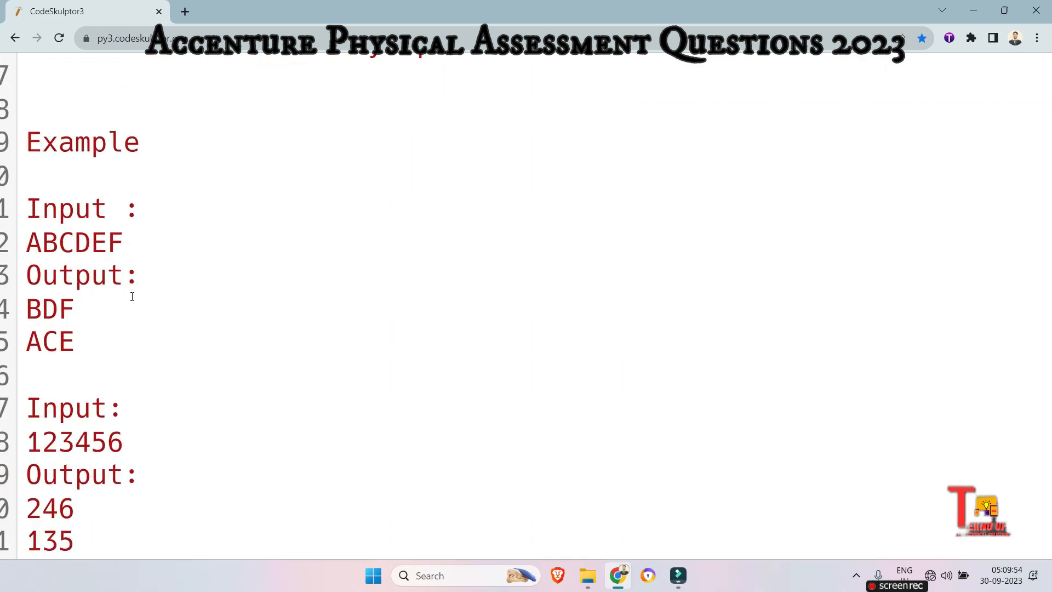
pyautogui.scroll(-3)
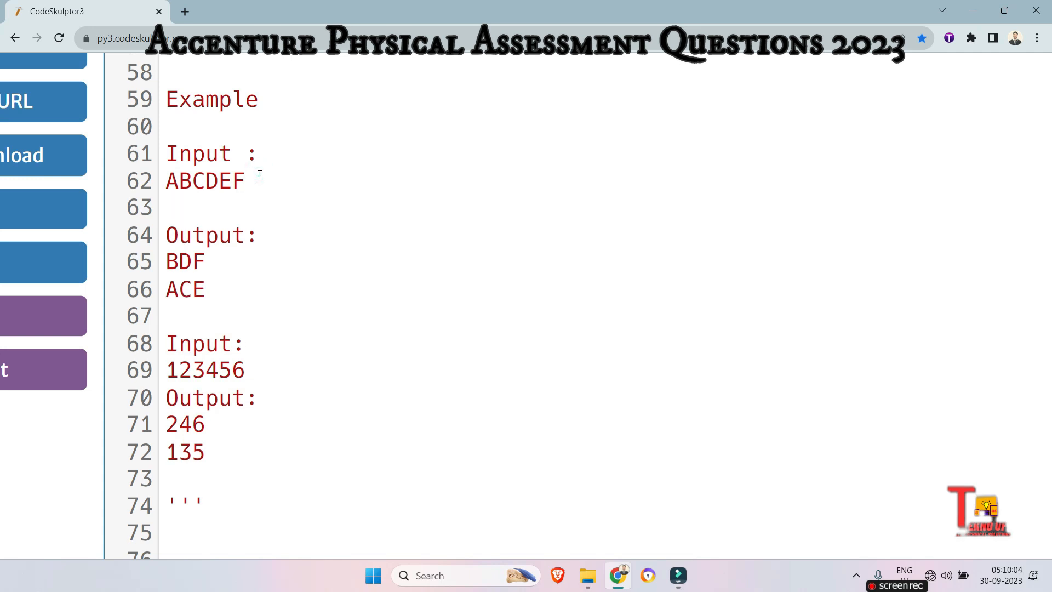
pyautogui.write('012345')
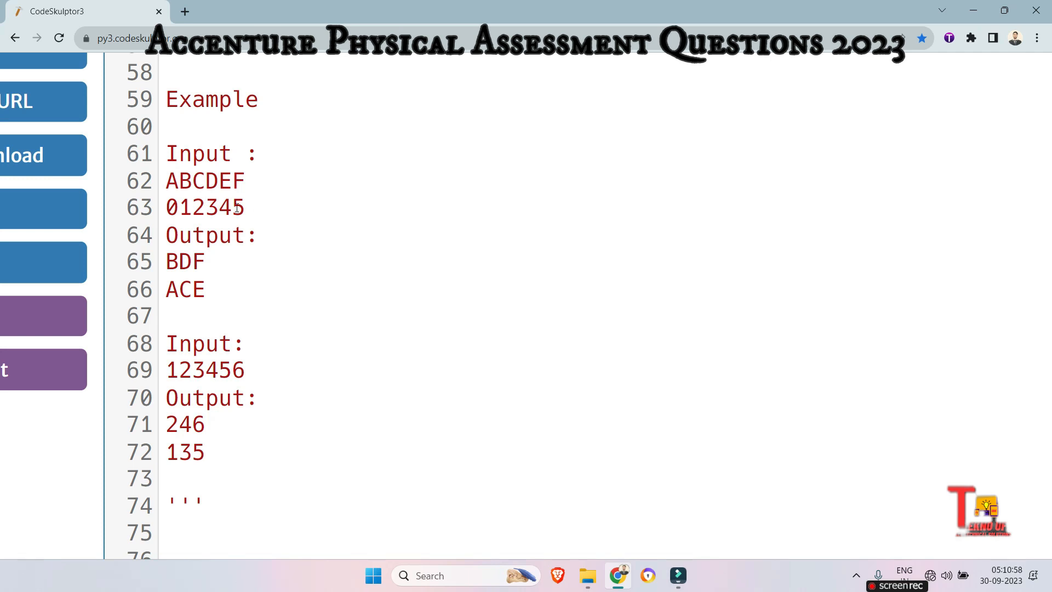
pyautogui.click(246, 207)
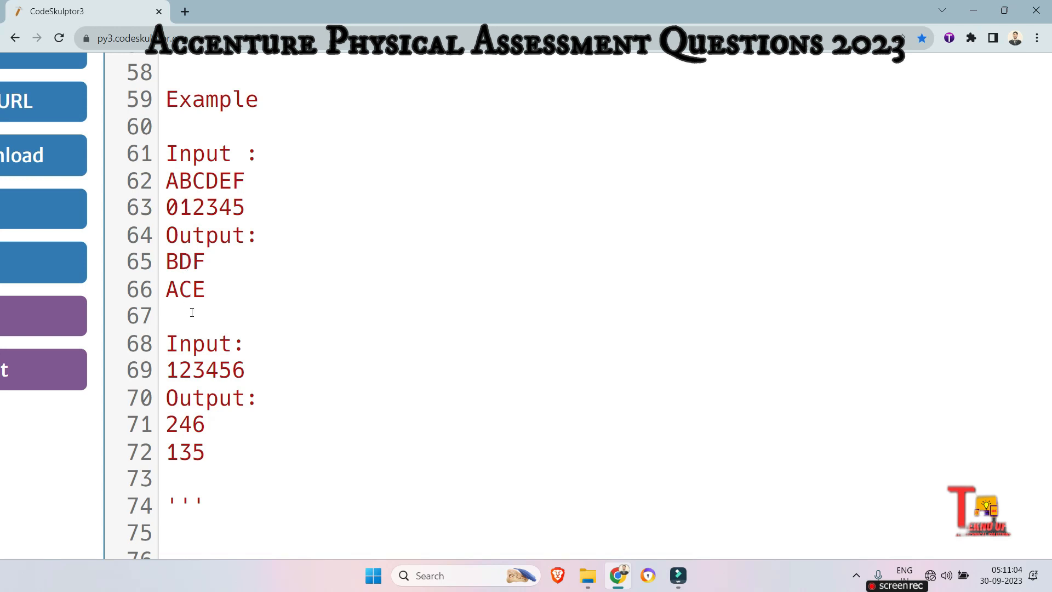
pyautogui.doubleClick(184, 262)
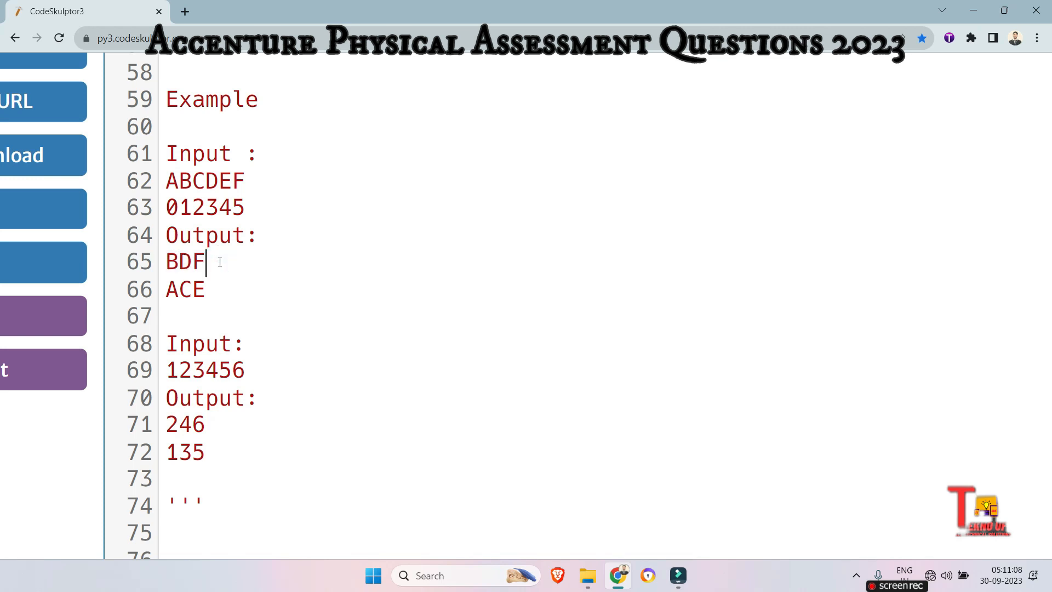
pyautogui.scroll(-3)
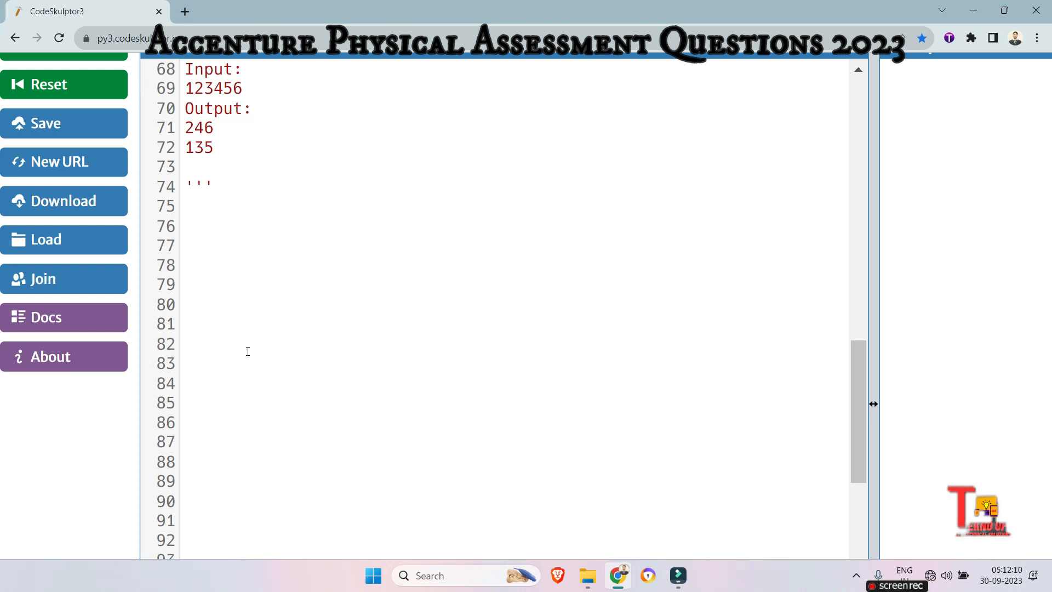
# Define odd_even(st) and initialise odd and even as empty strings.
pyautogui.write('def odd')
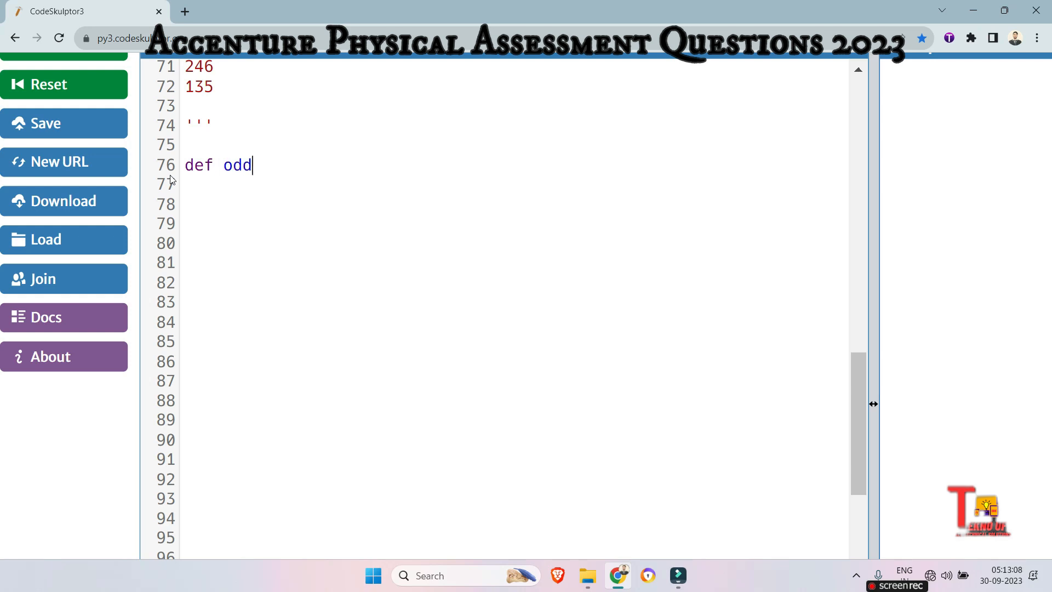
pyautogui.write('_even9')
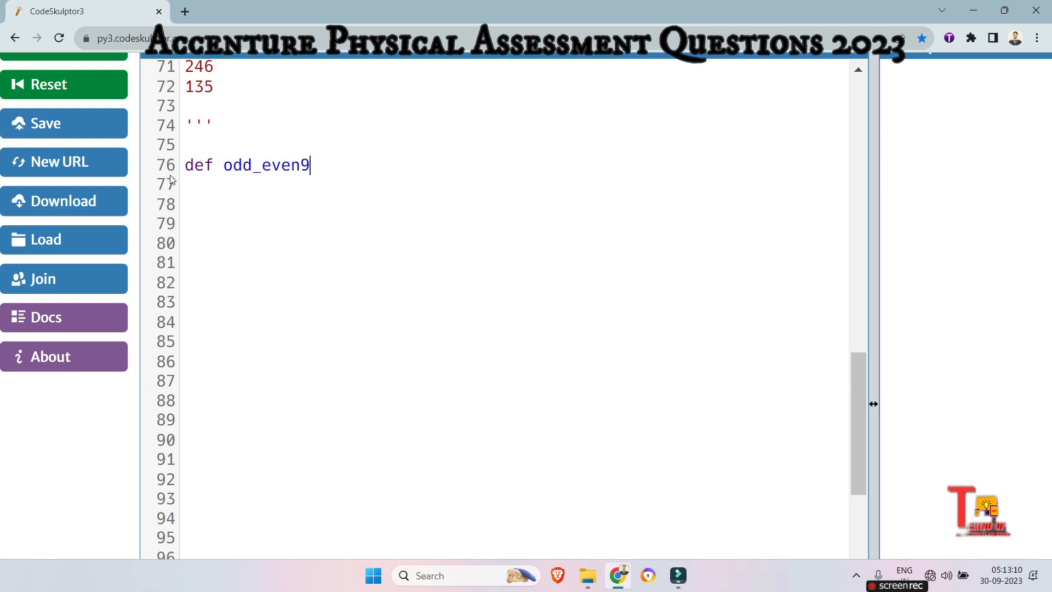
pyautogui.press('Backspace')
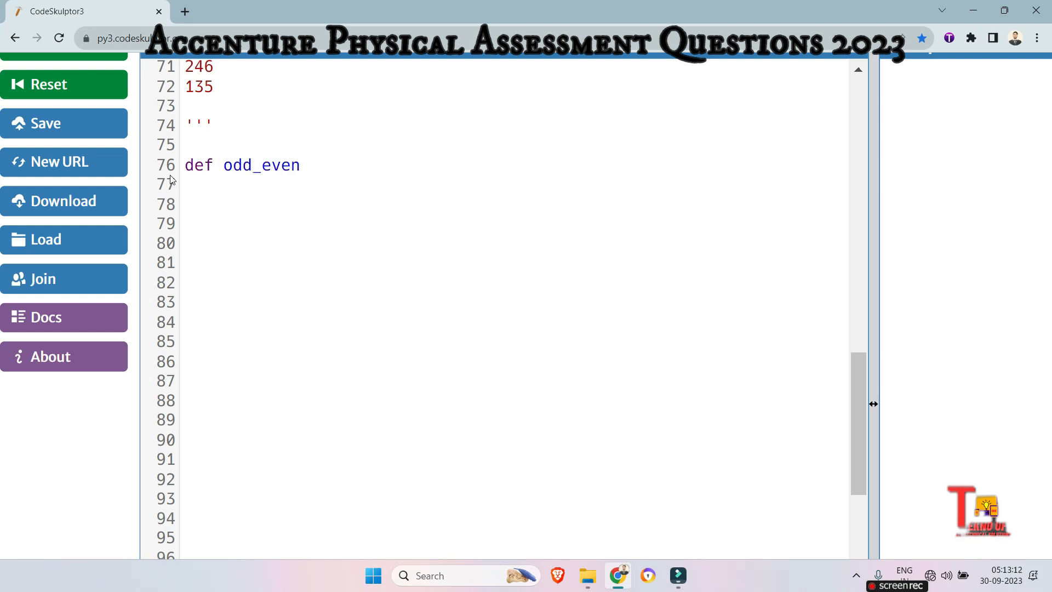
pyautogui.write('(st):')
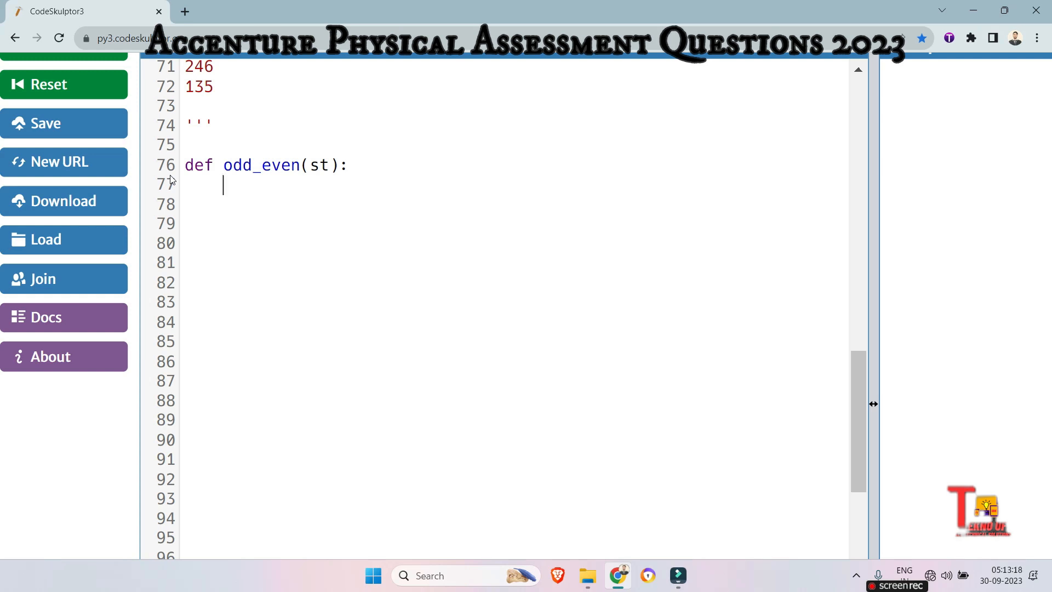
pyautogui.write('odd_')
pyautogui.click(512, 204)
pyautogui.write('even=')
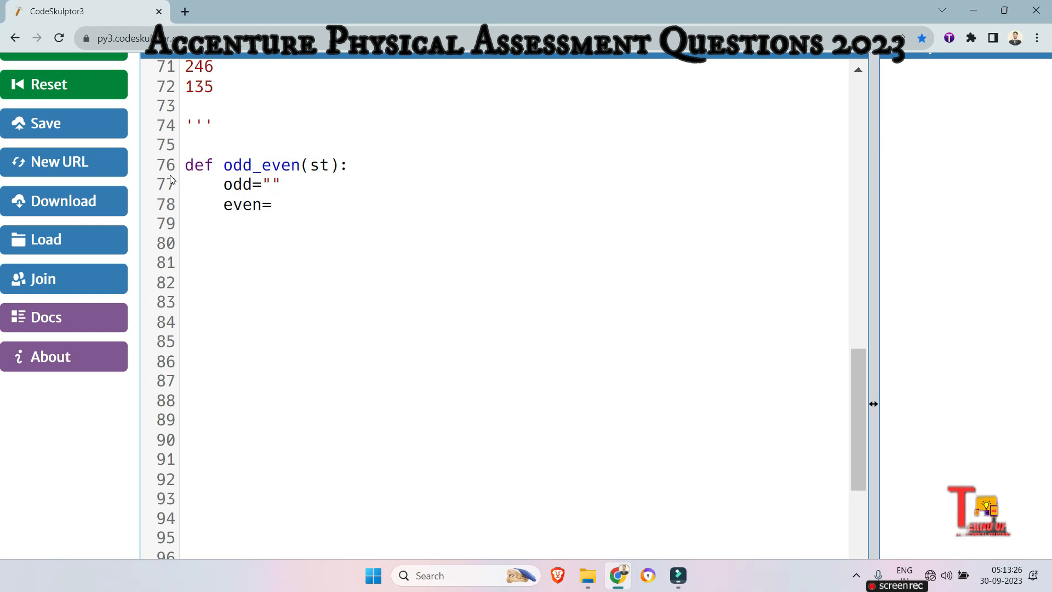
pyautogui.write('""')
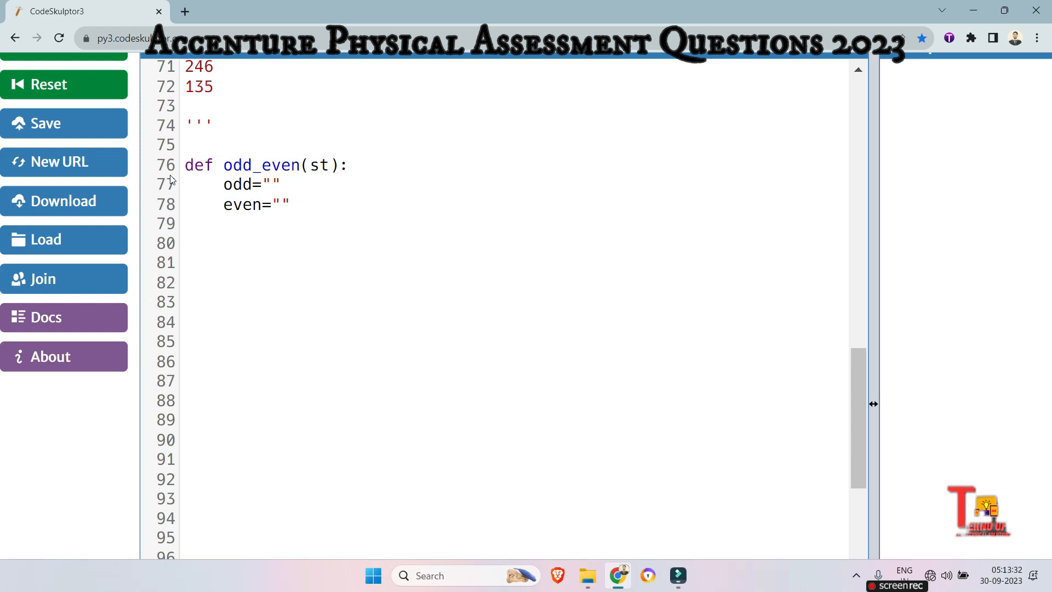
# Begin the loop for i in range(len(st)): over every index of st.
pyautogui.write('for i in')
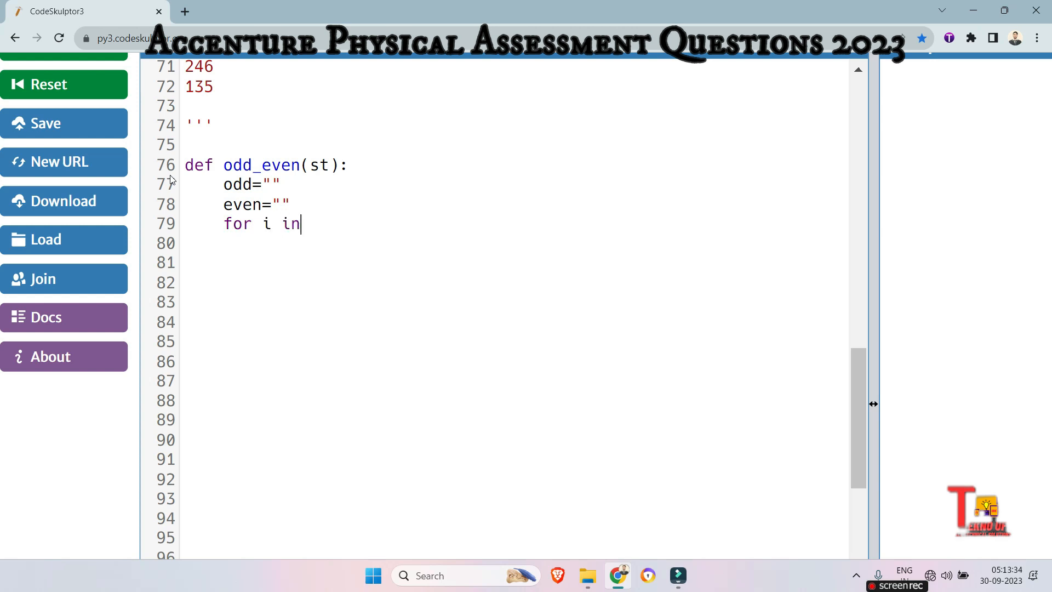
pyautogui.write('range(')
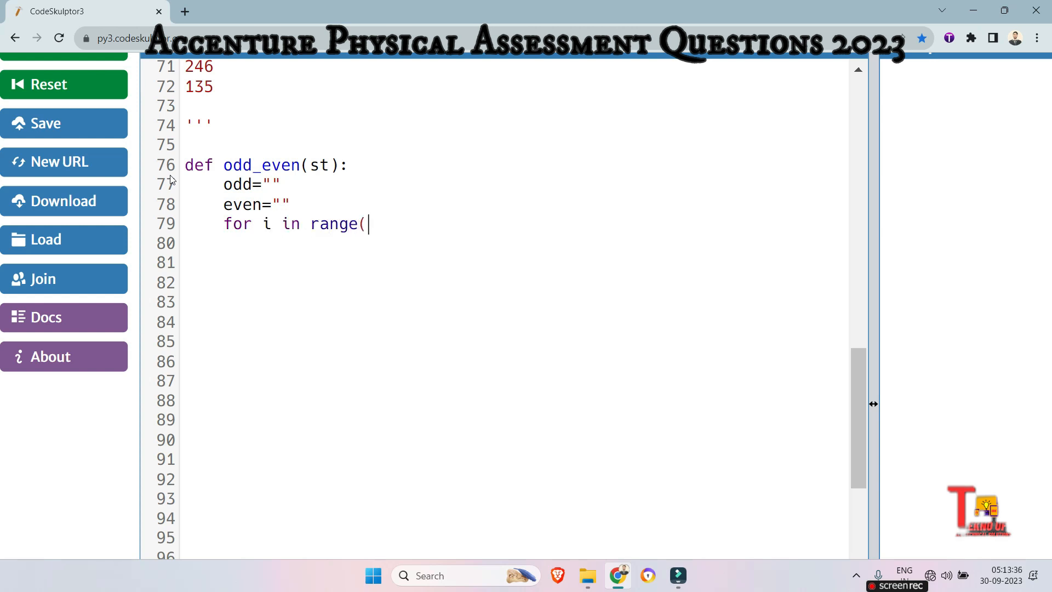
pyautogui.write('len(')
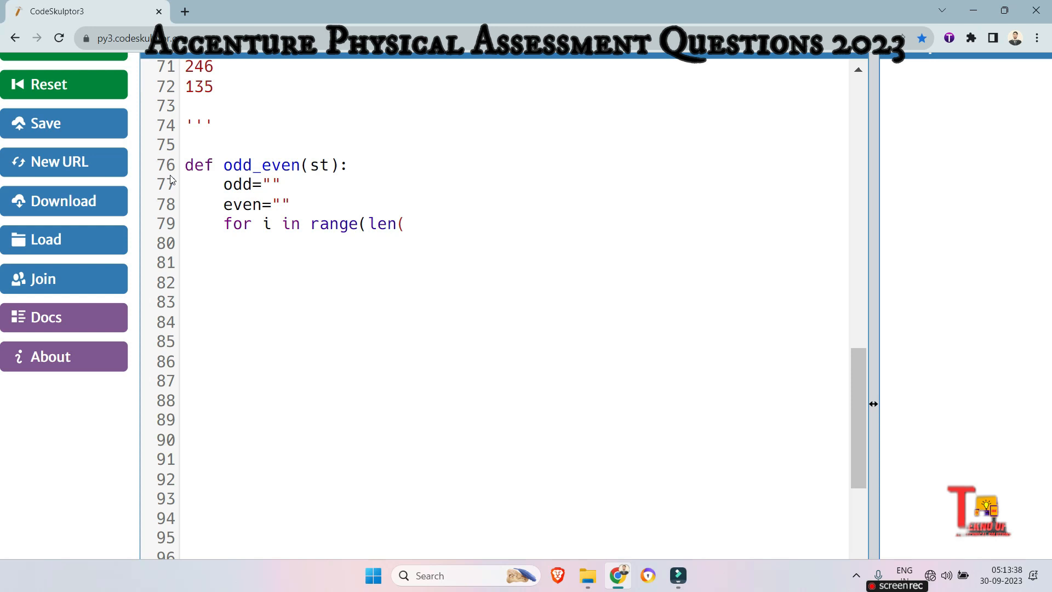
pyautogui.write('st)):')
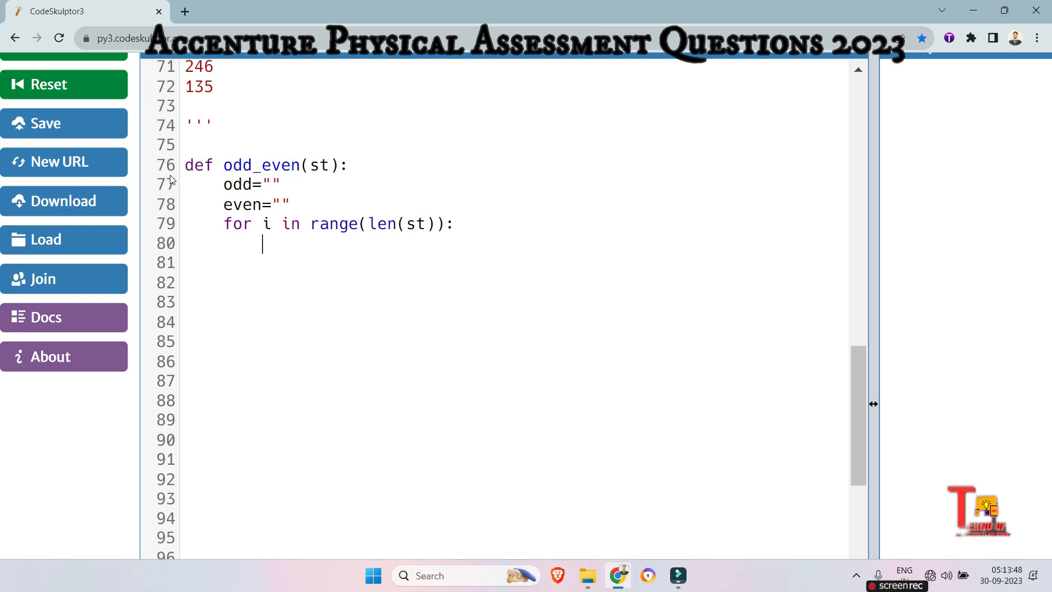
# Write the if i%2==0: branch appending st[i] to odd.
pyautogui.write('i')
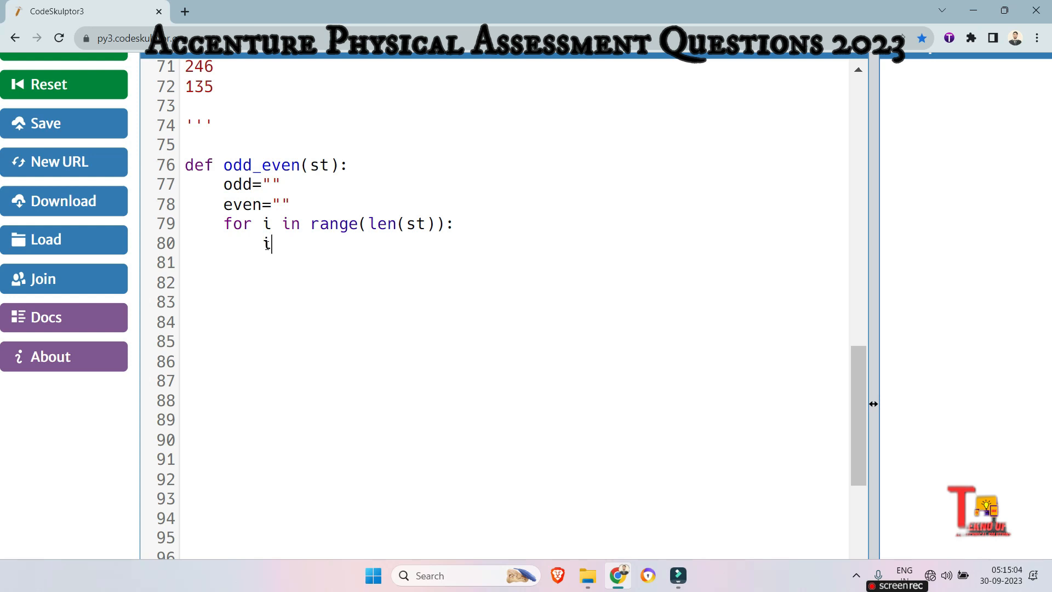
pyautogui.write('f i%2')
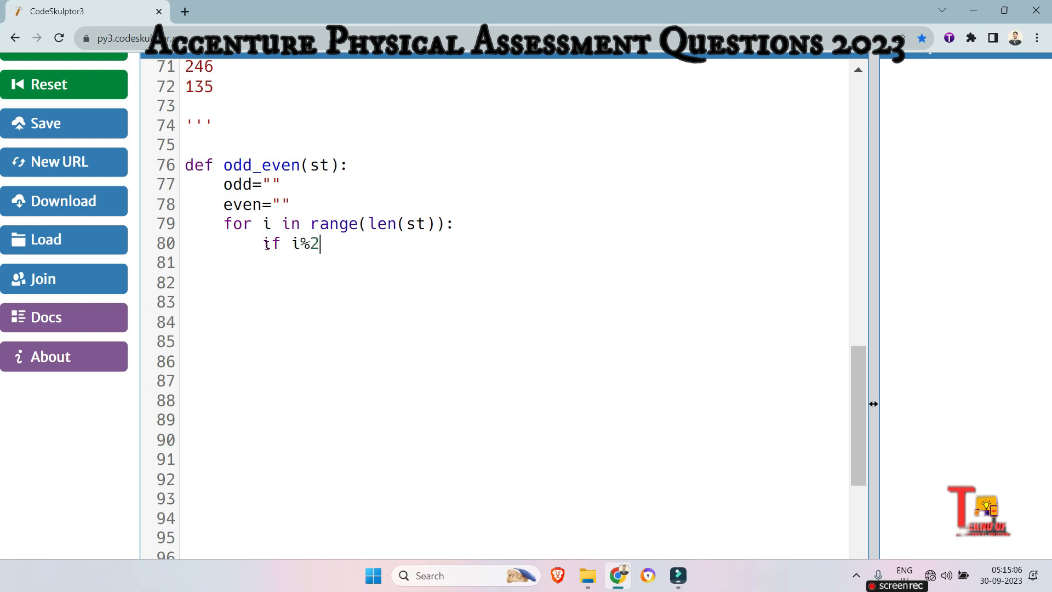
pyautogui.write('==0:')
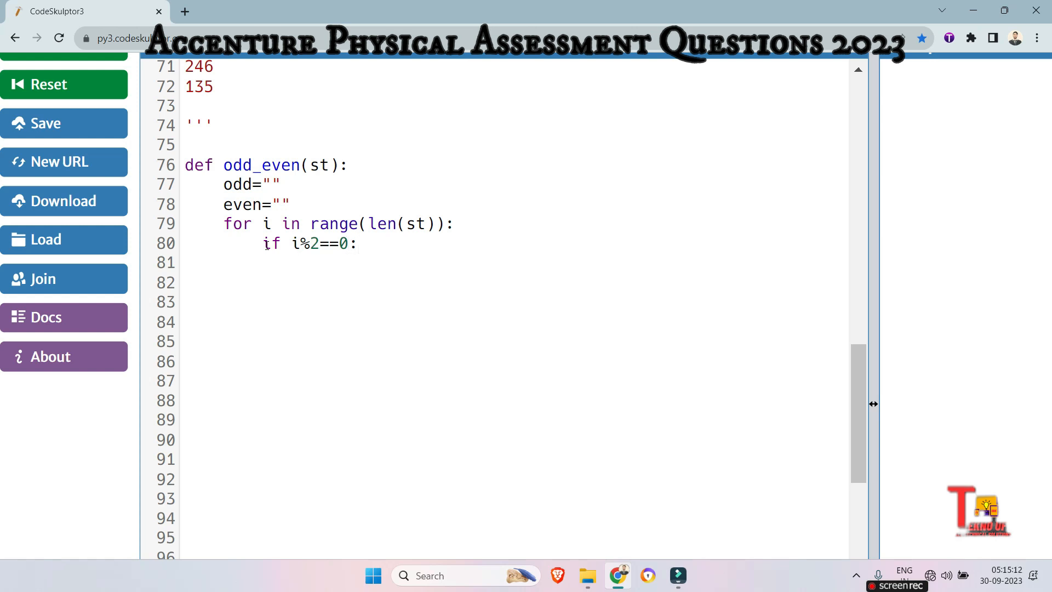
pyautogui.write('odd')
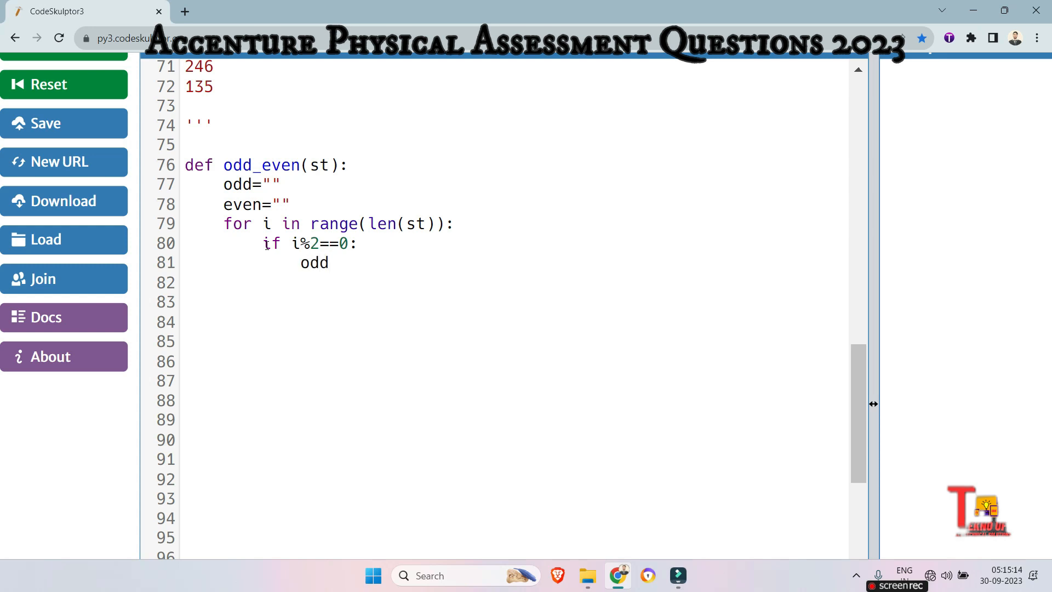
pyautogui.write('+')
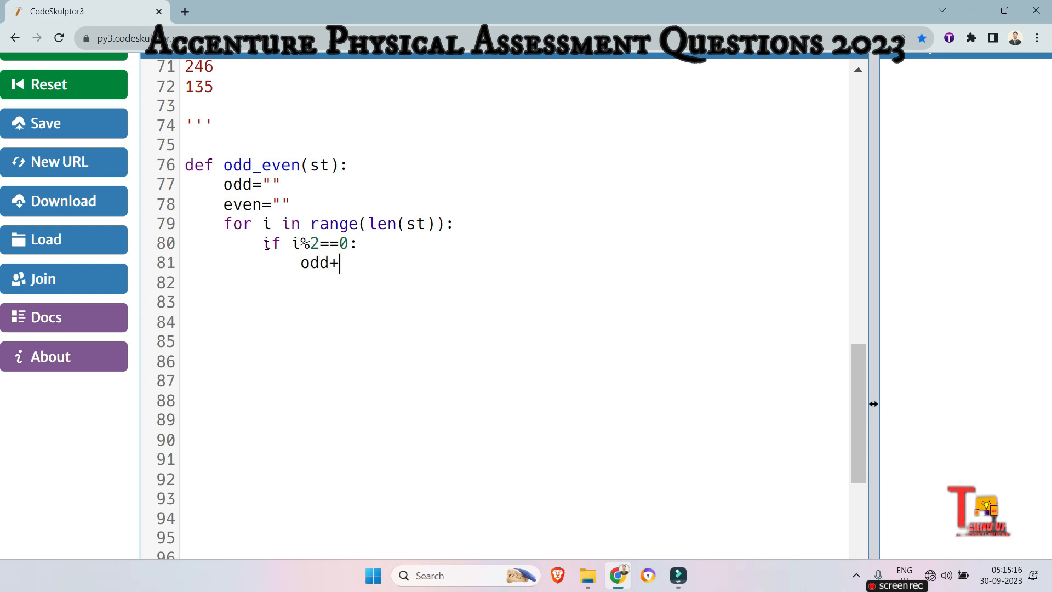
pyautogui.write('=')
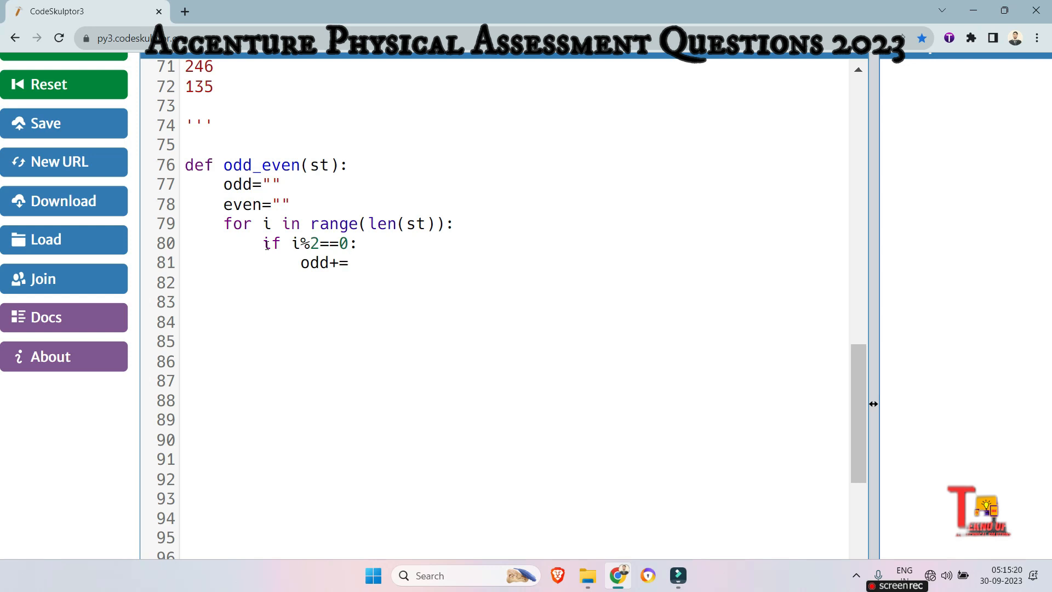
pyautogui.write('st[i')
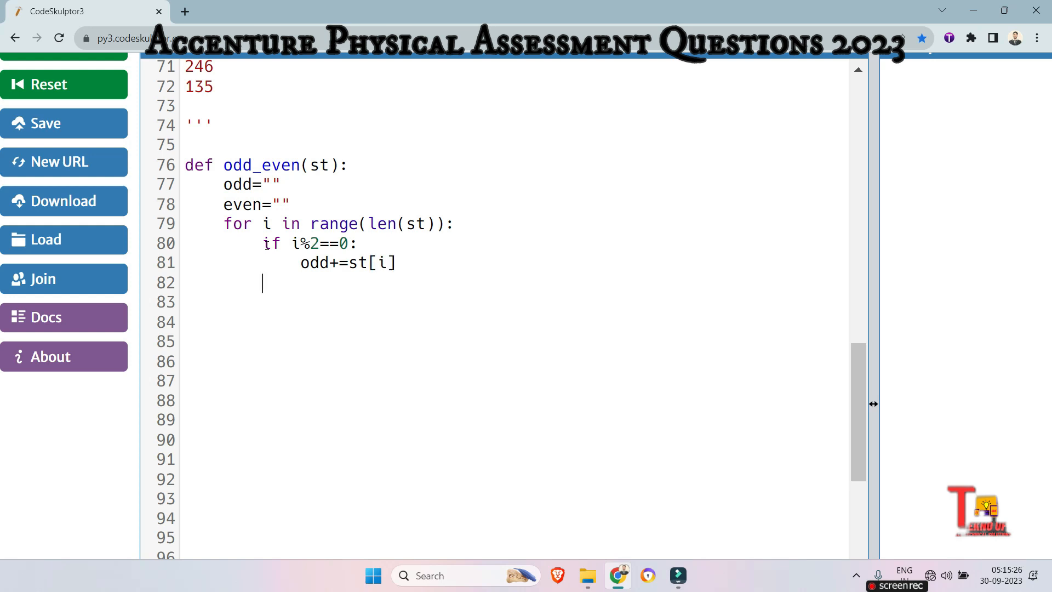
# Write the else: branch appending st[i] to even.
pyautogui.write('else:')
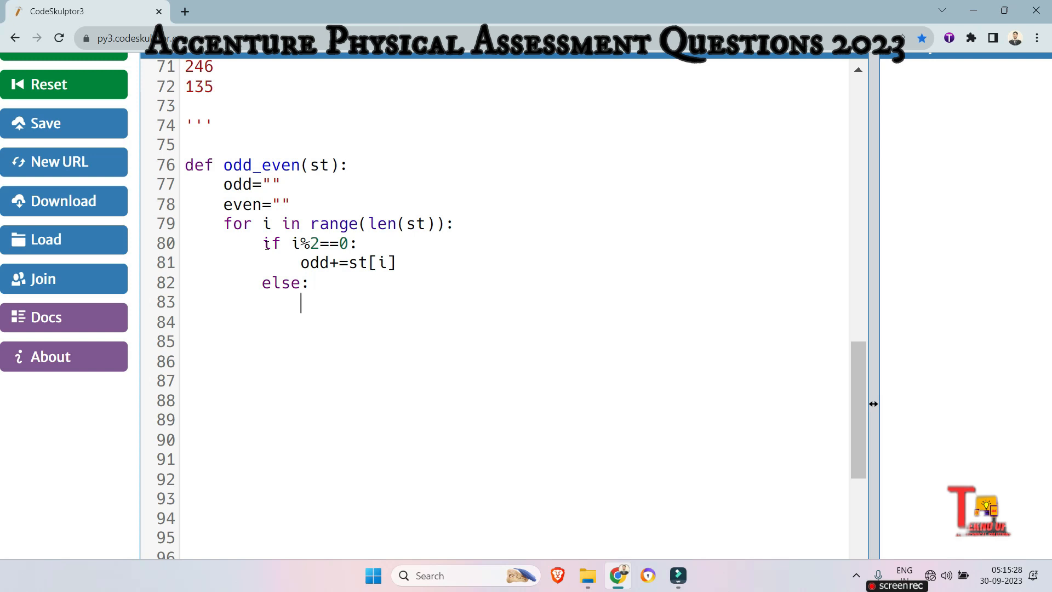
pyautogui.write('even')
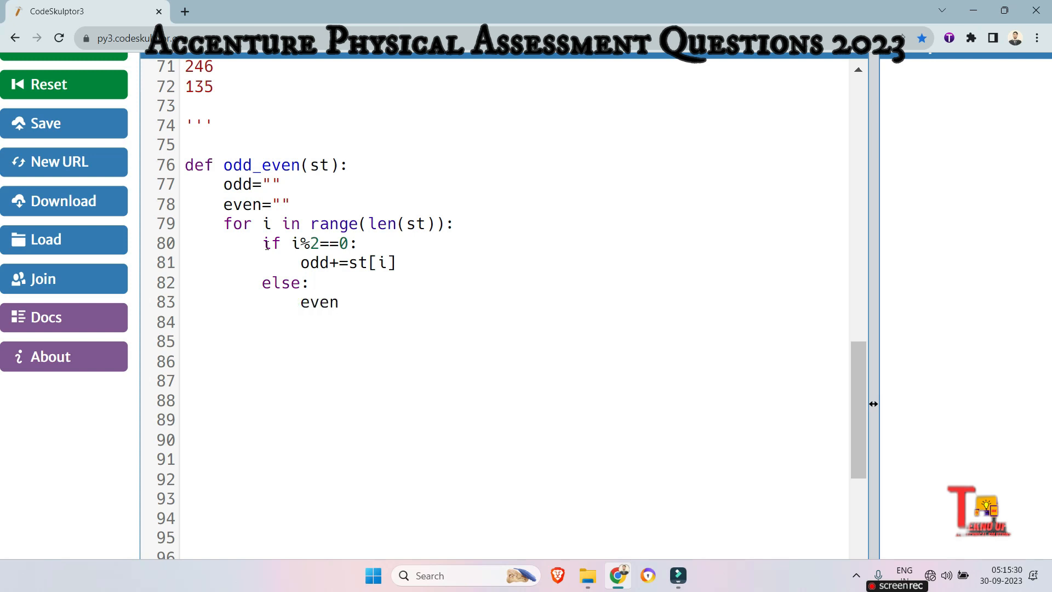
pyautogui.click(338, 302)
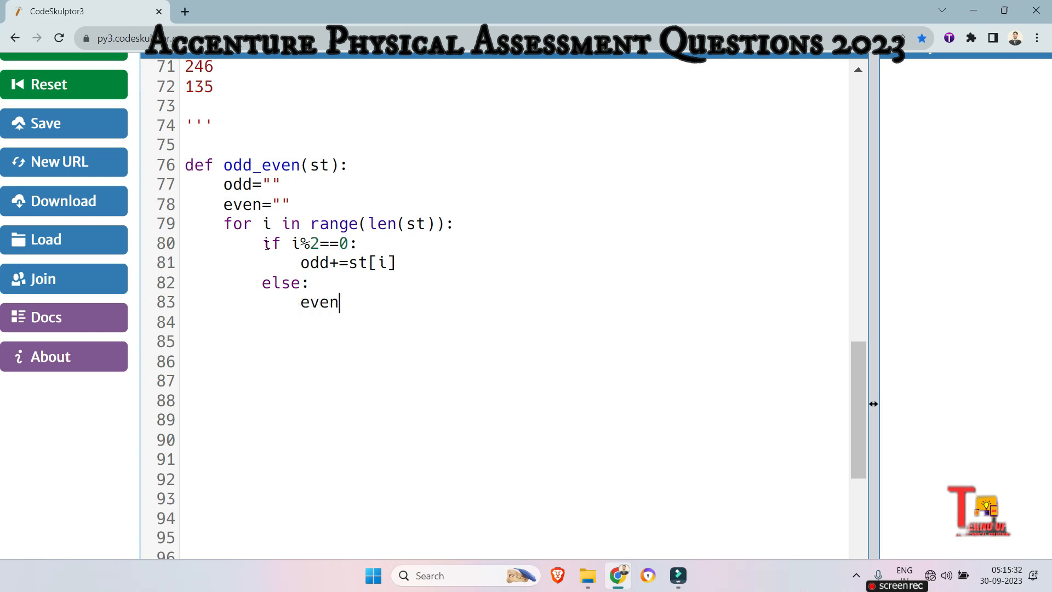
pyautogui.write('+=')
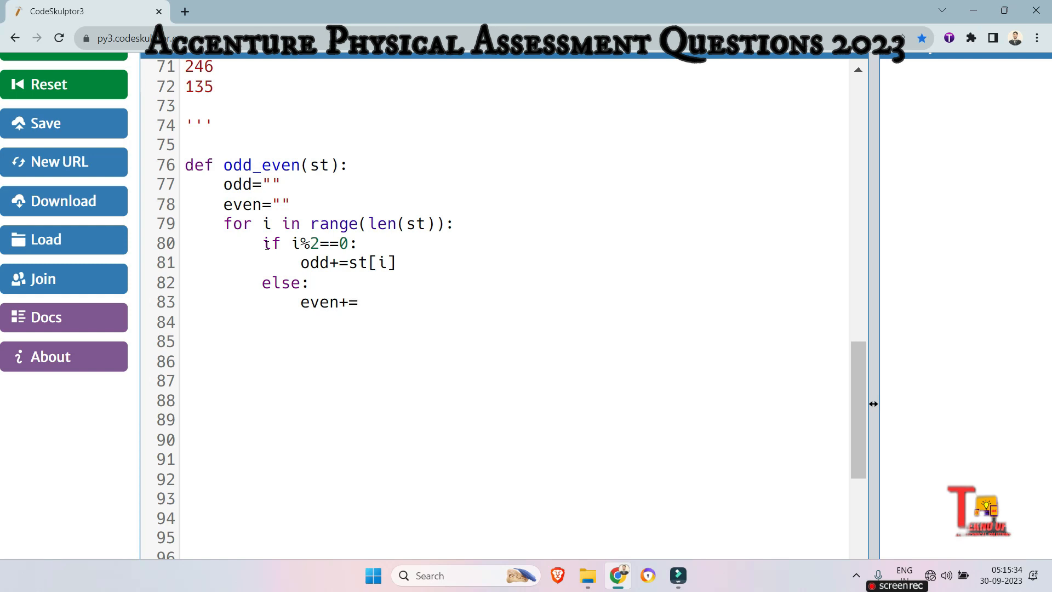
pyautogui.write('st[')
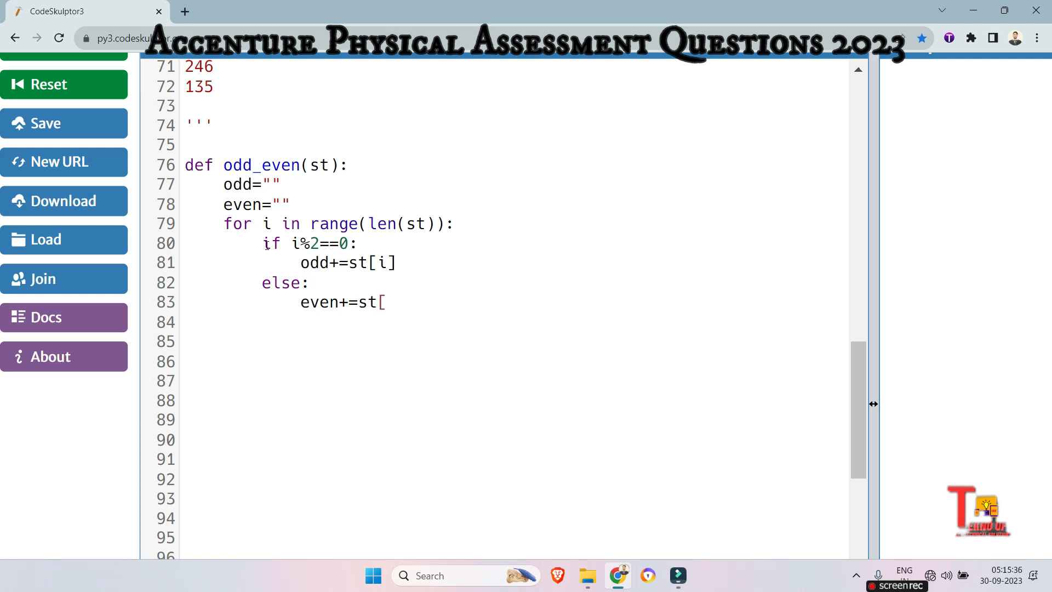
pyautogui.write('i]')
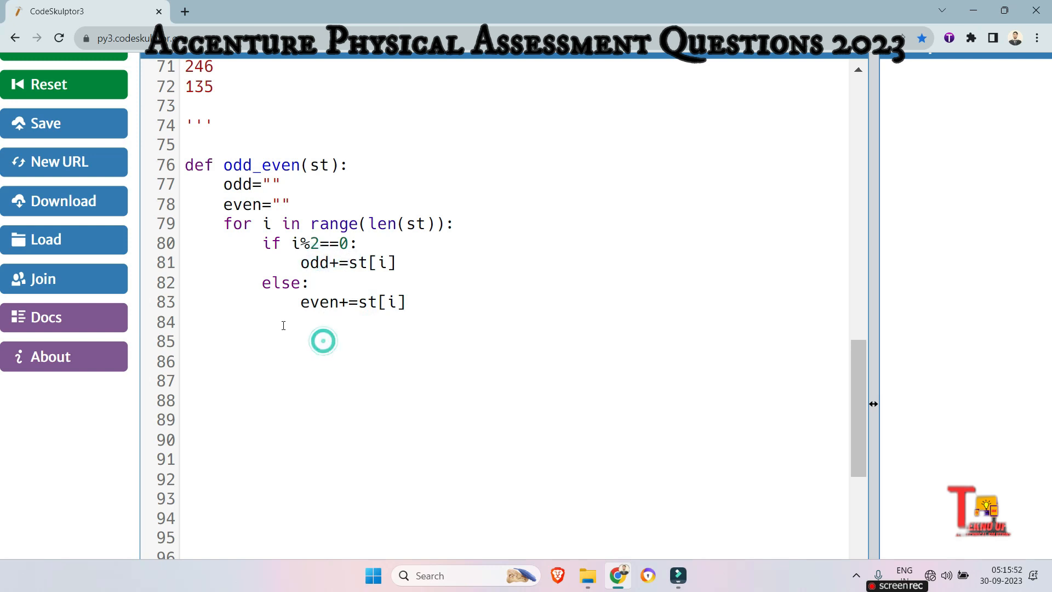
# After the loop, add print(odd) at function-body indentation.
pyautogui.click(322, 341)
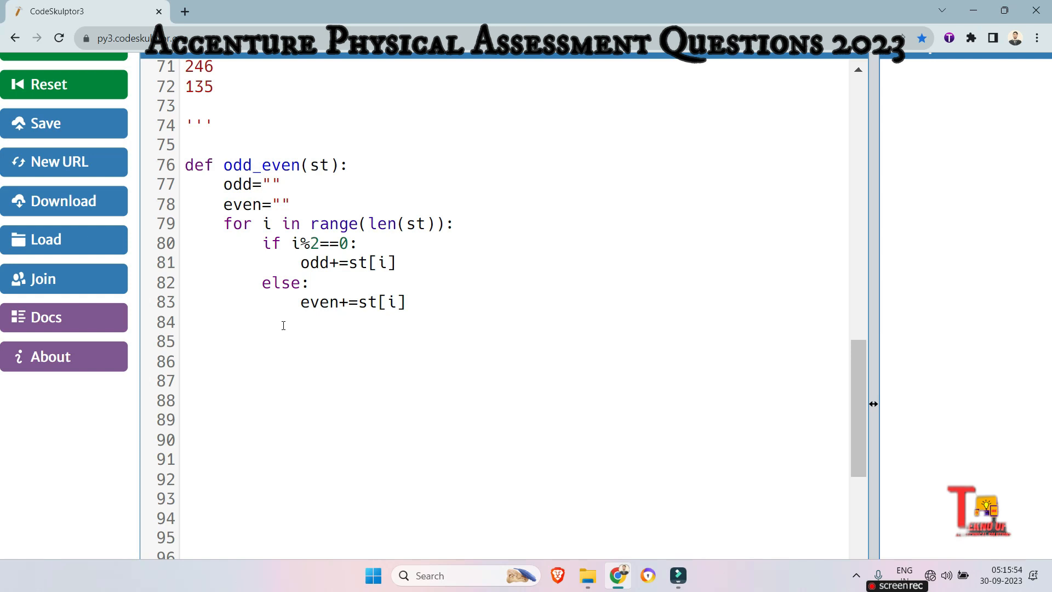
pyautogui.click(186, 341)
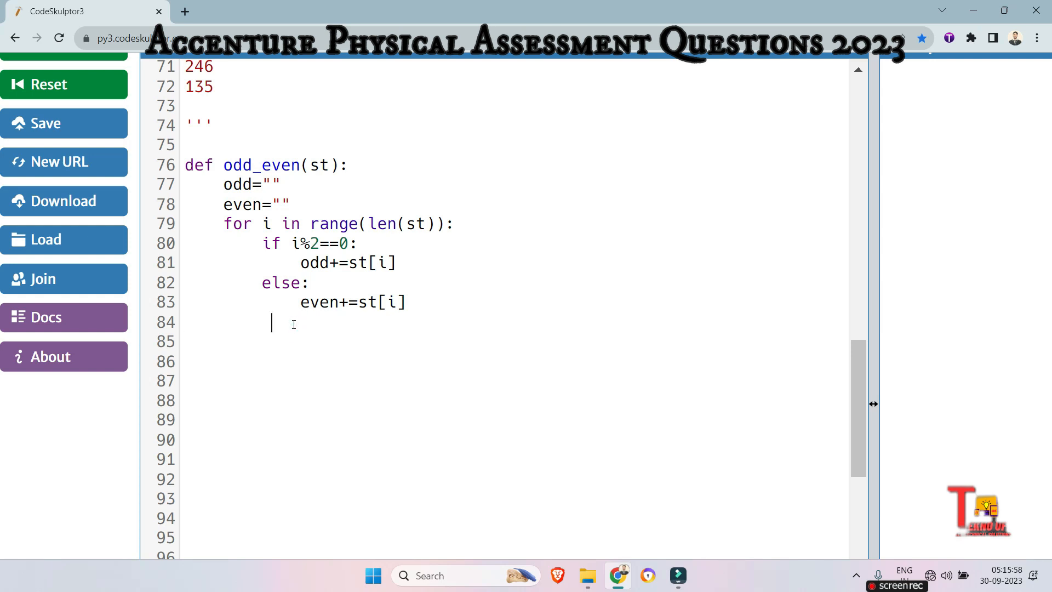
pyautogui.click(236, 319)
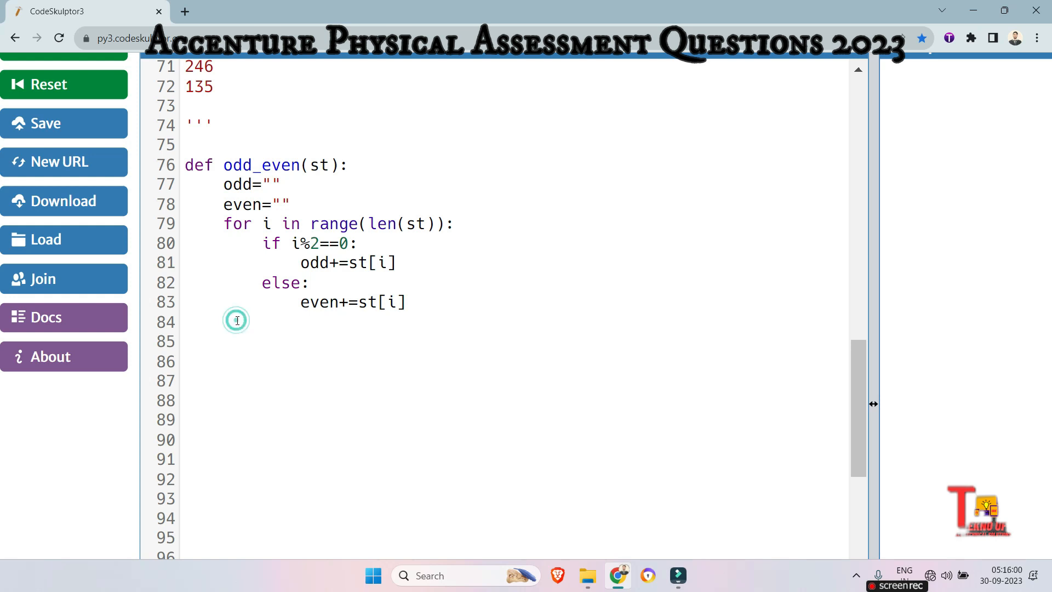
pyautogui.click(235, 320)
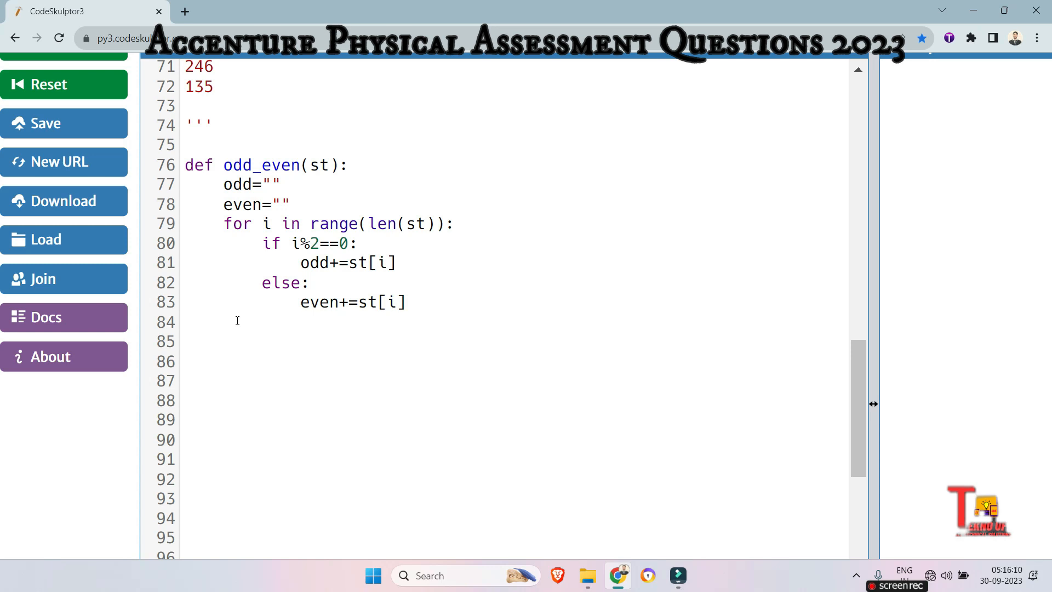
pyautogui.write('print(')
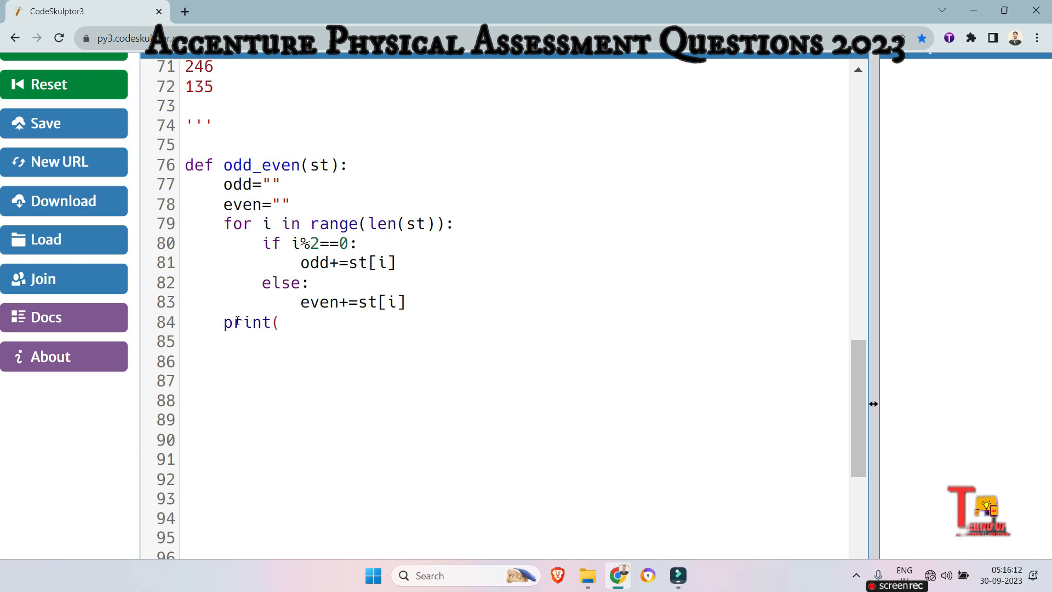
pyautogui.write('odd')
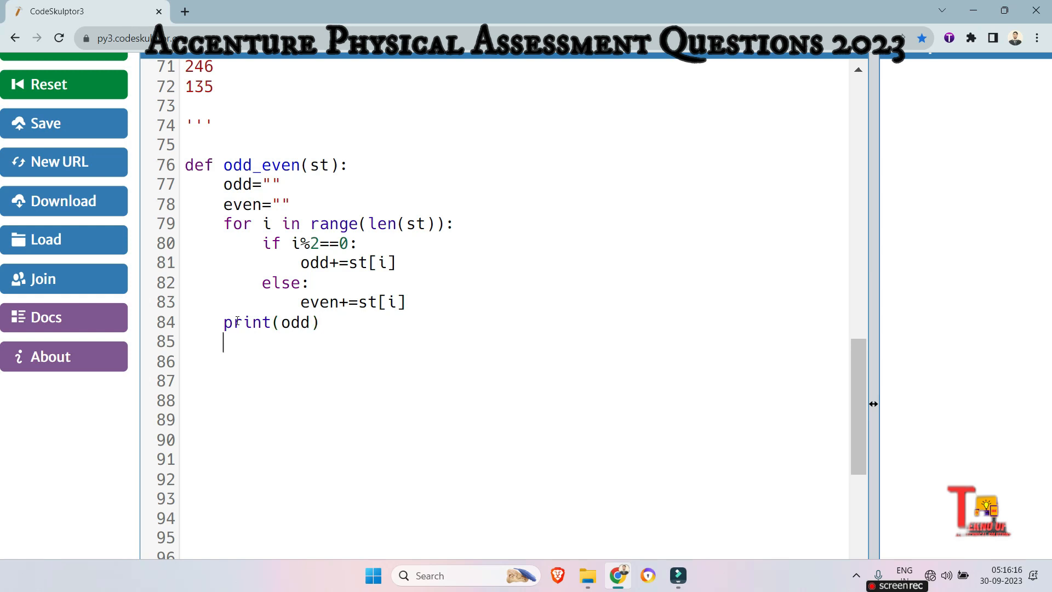
# Insert print(even) on the line above print(odd).
pyautogui.click(409, 302)
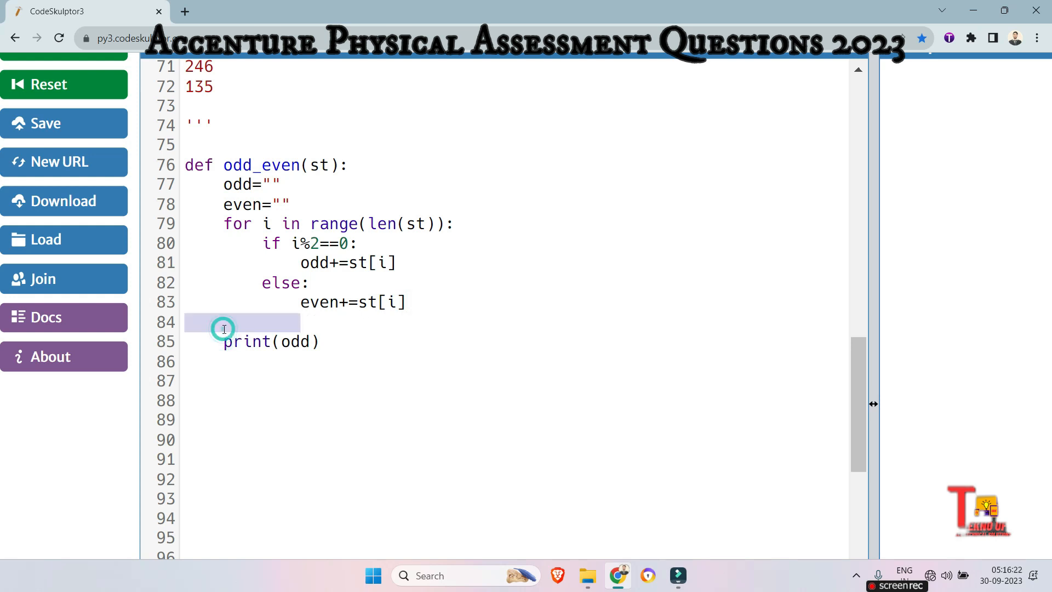
pyautogui.write('print')
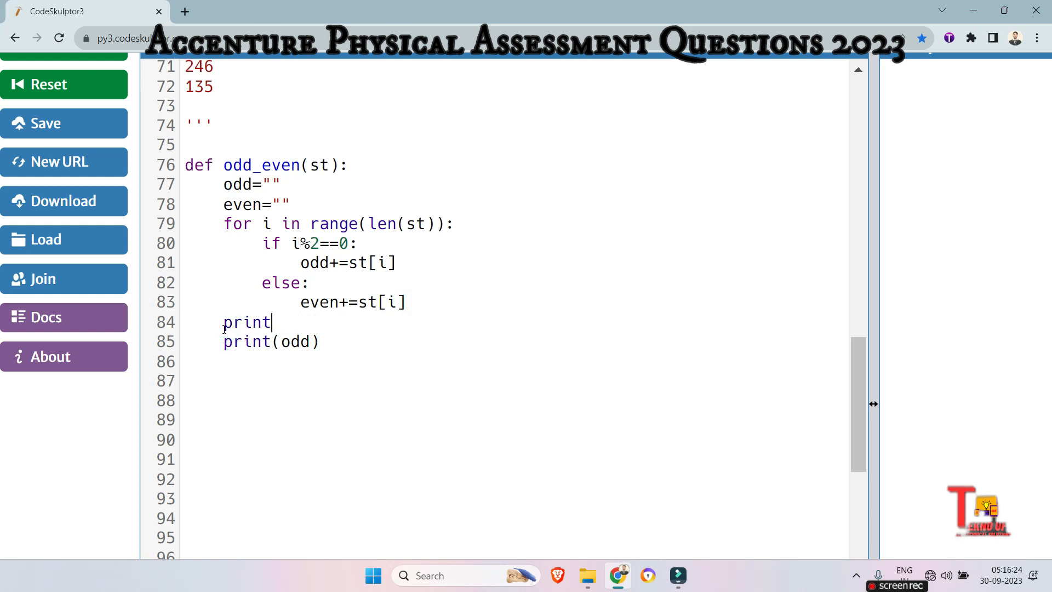
pyautogui.write('(even')
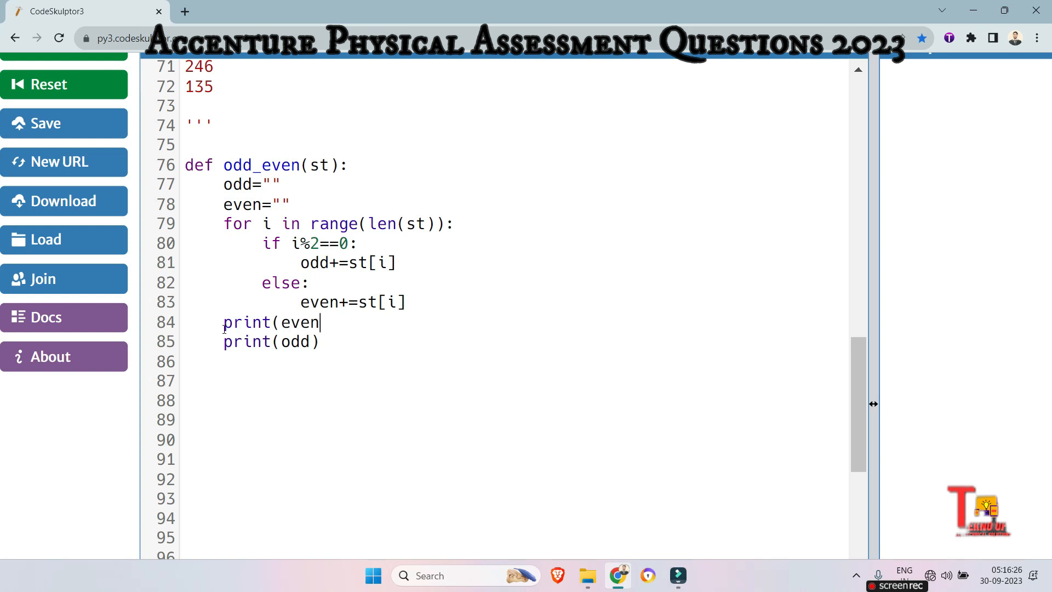
pyautogui.write(')')
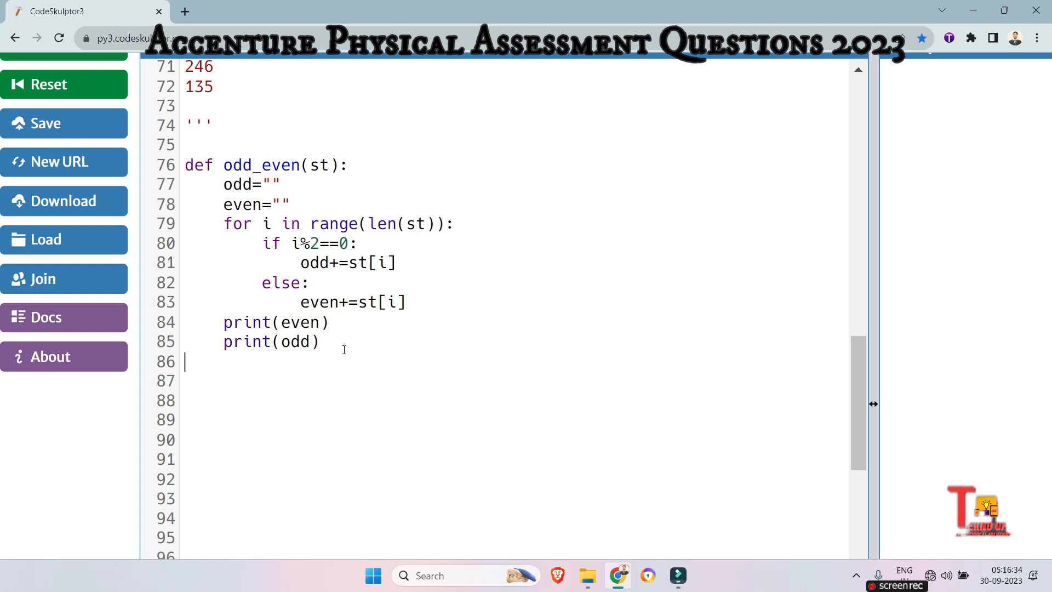
# Below the function, read st=input() and call odd_even(st).
pyautogui.write('st=')
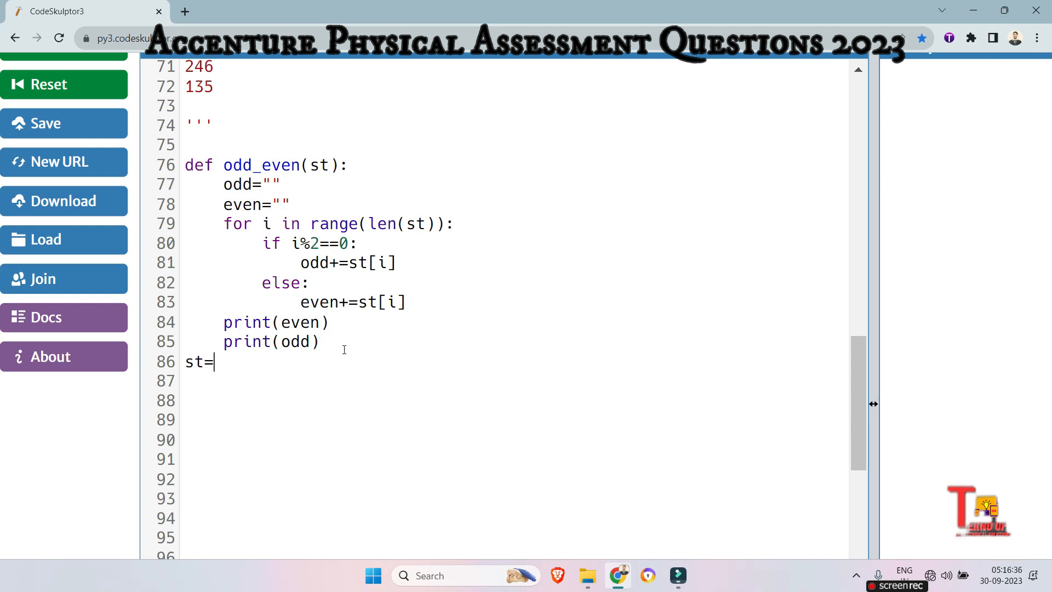
pyautogui.write('input( )')
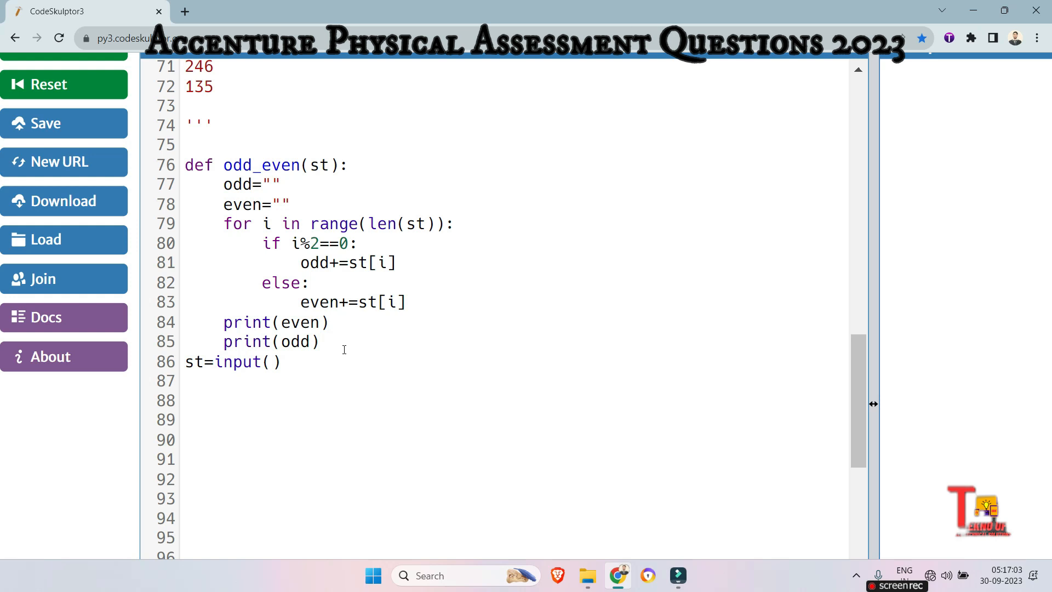
pyautogui.write('odd')
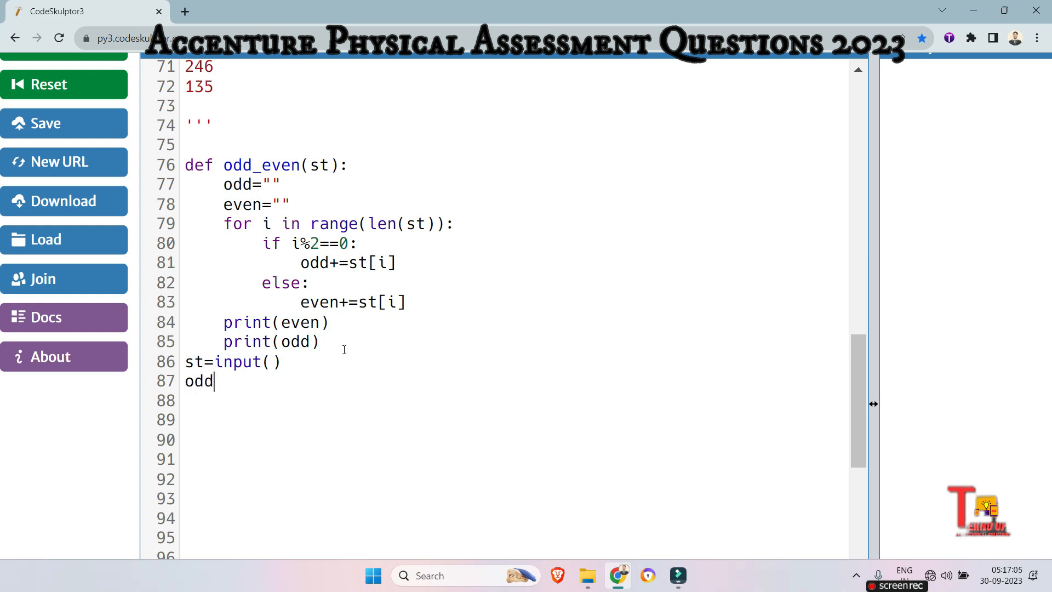
pyautogui.write('_even(')
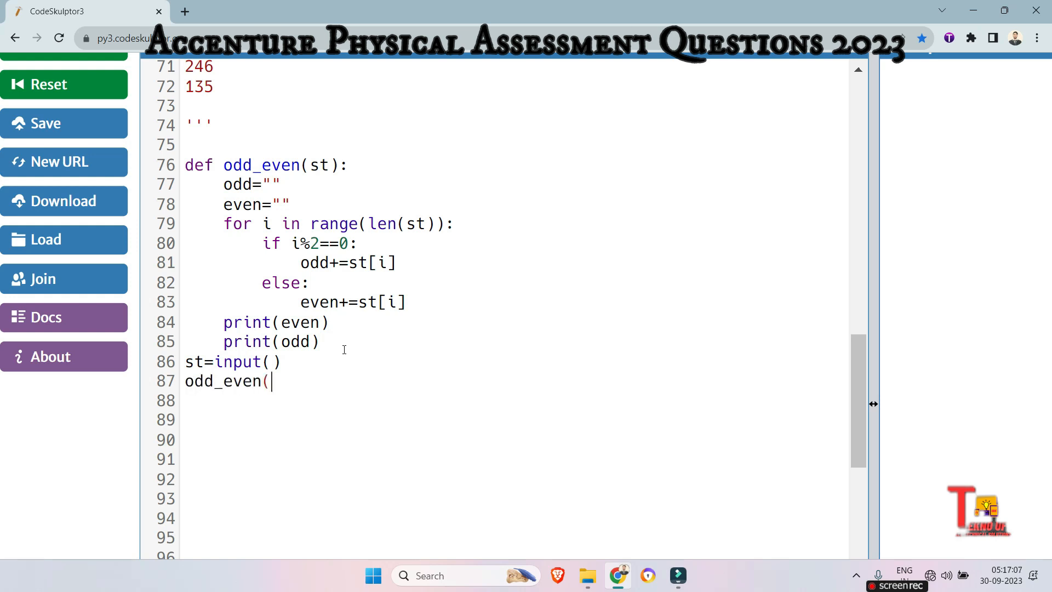
pyautogui.write('st')
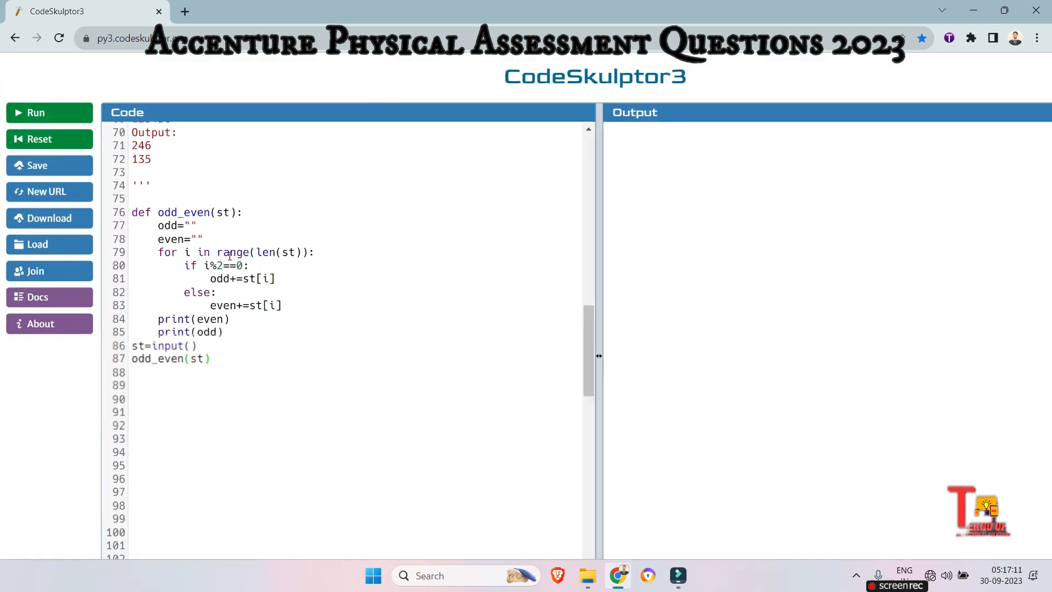
# Run the script with input ABCDEG, printing BDF and ACE.
pyautogui.click(36, 112)
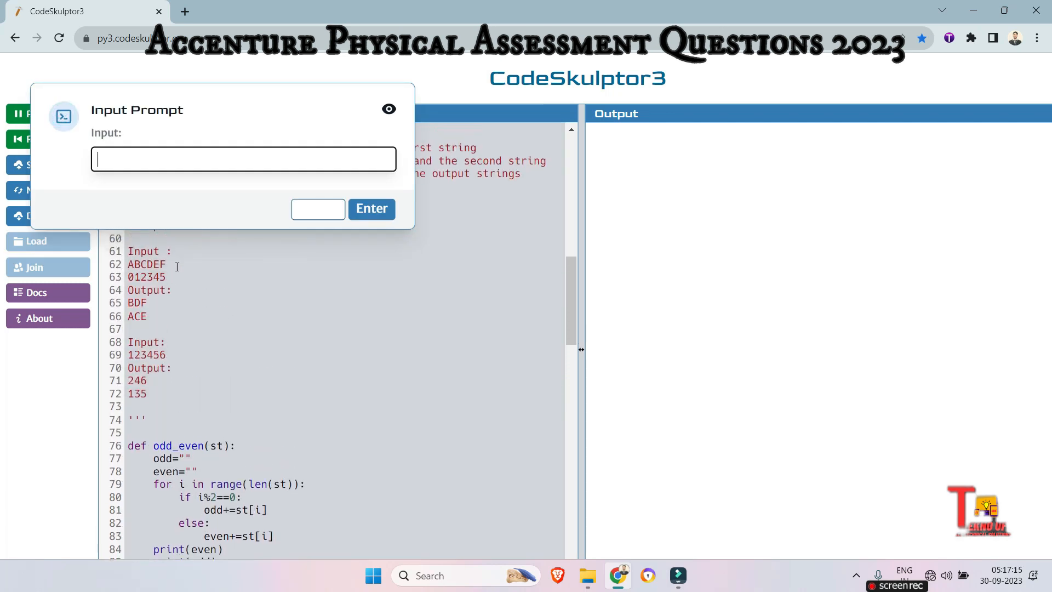
pyautogui.write('ABCDEG')
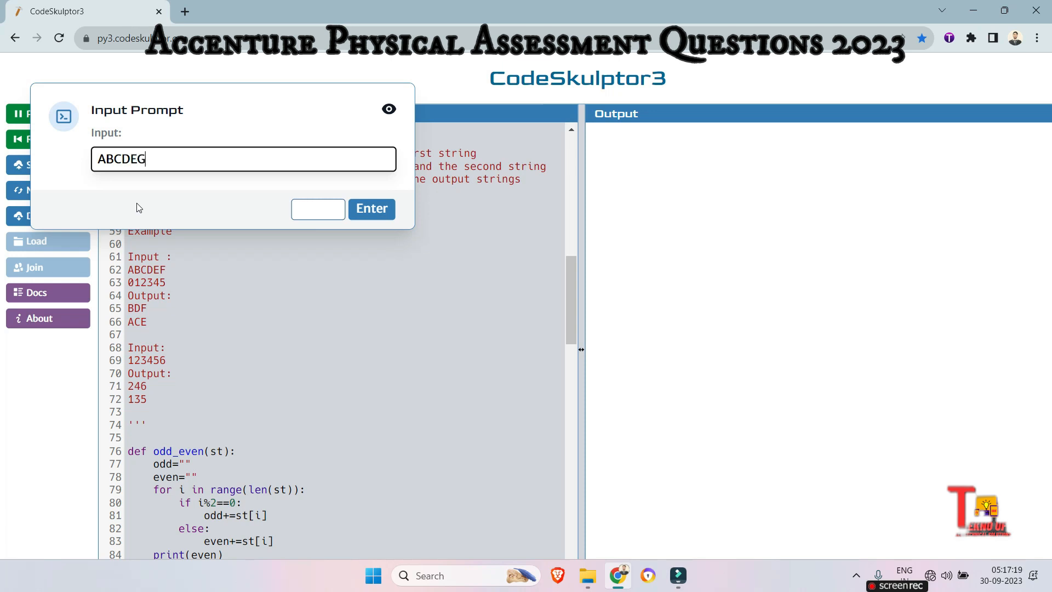
pyautogui.click(371, 208)
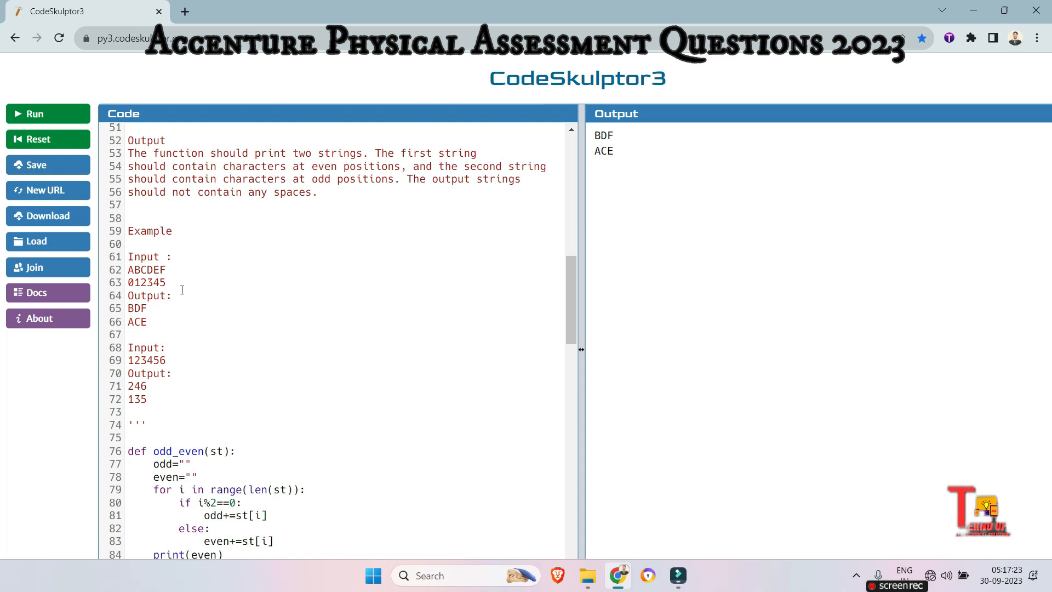
# Run the script again with input 123456, printing 246 and 135.
pyautogui.click(34, 113)
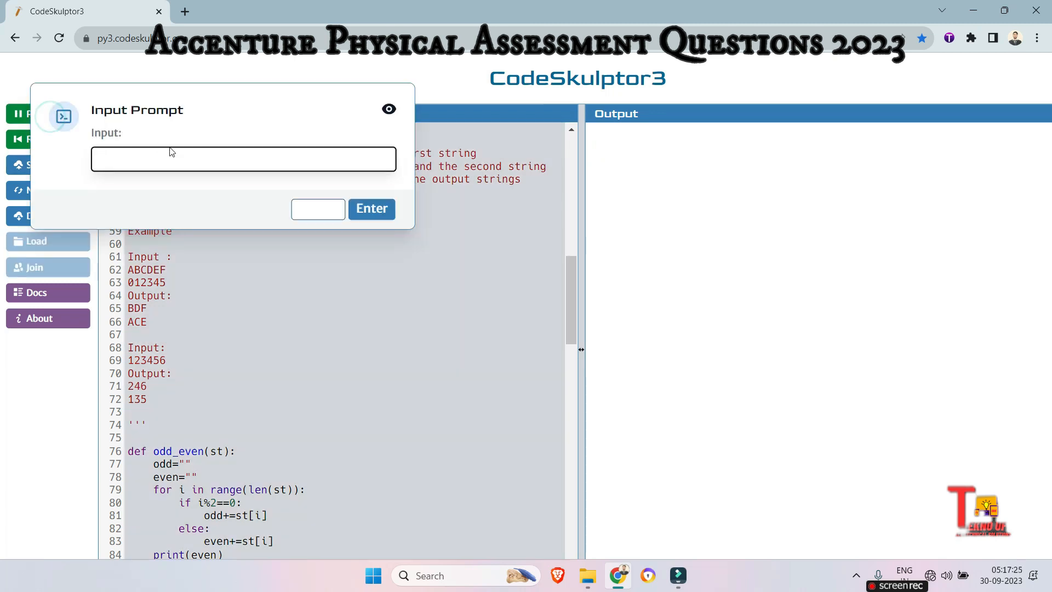
pyautogui.write('123')
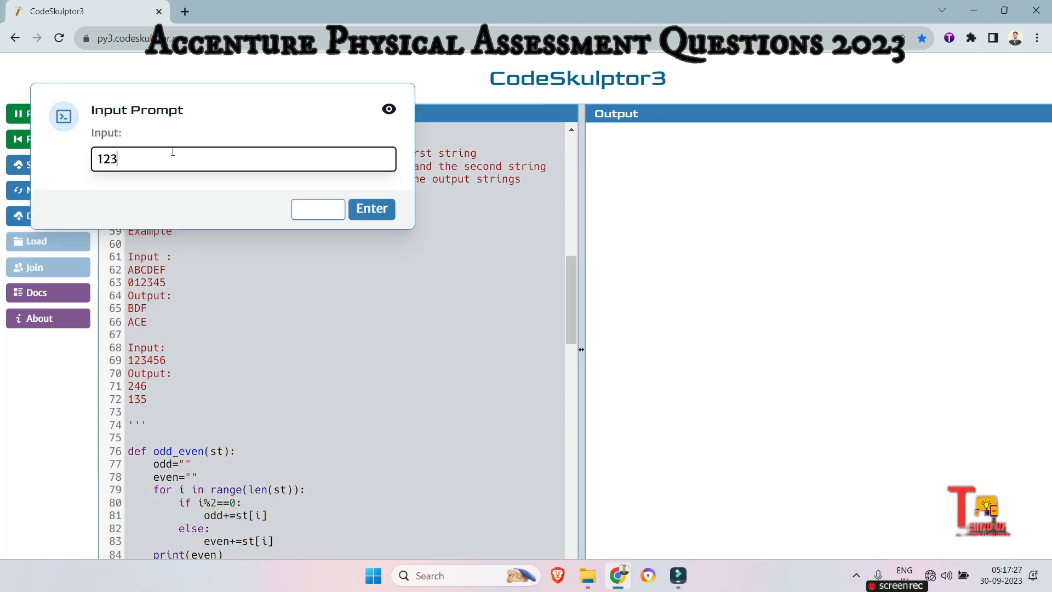
pyautogui.write('456')
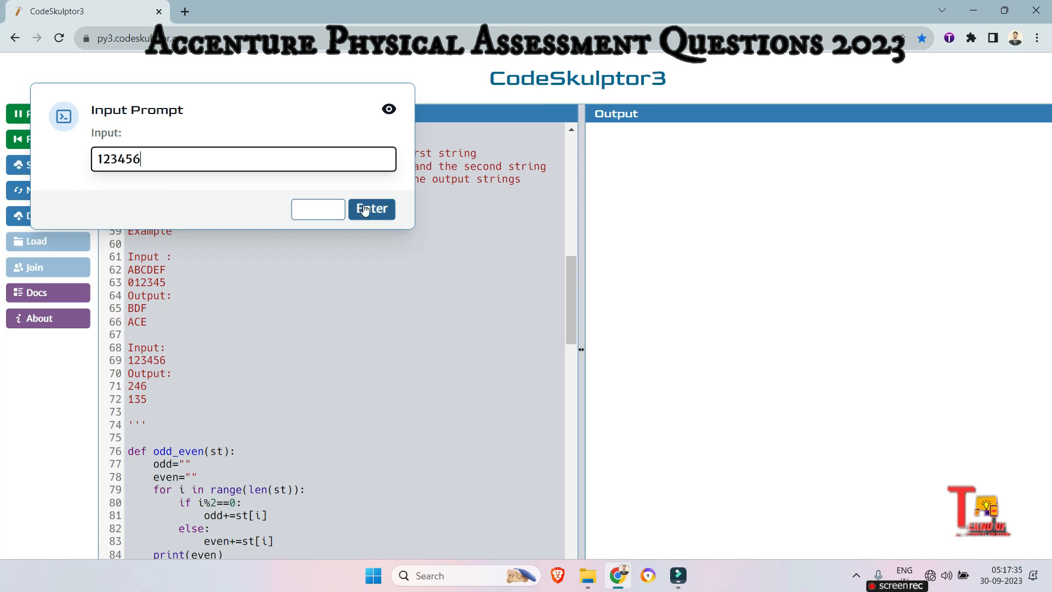
pyautogui.click(372, 208)
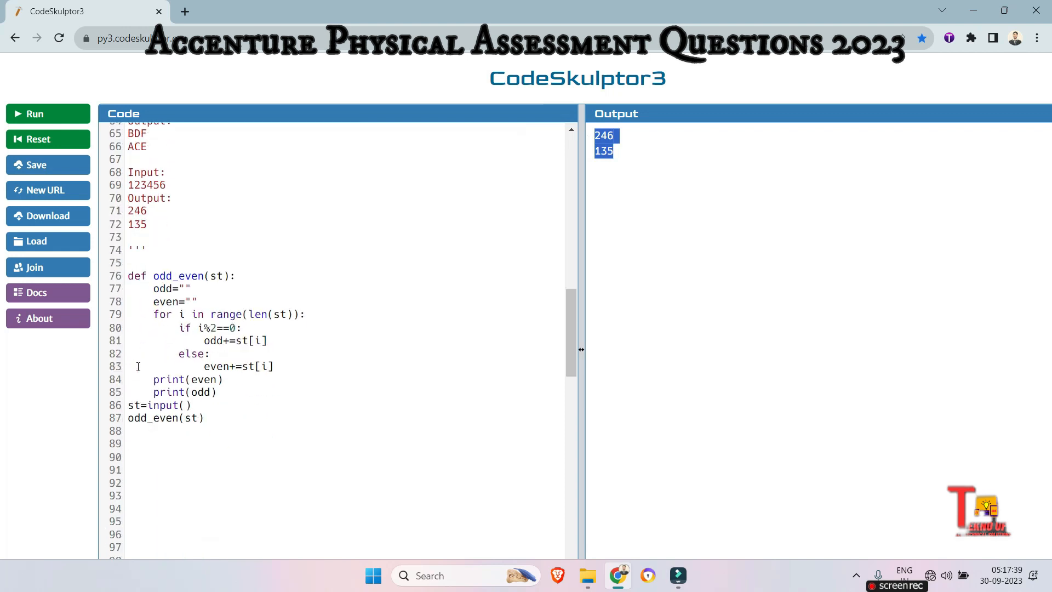
pyautogui.scroll(-3)
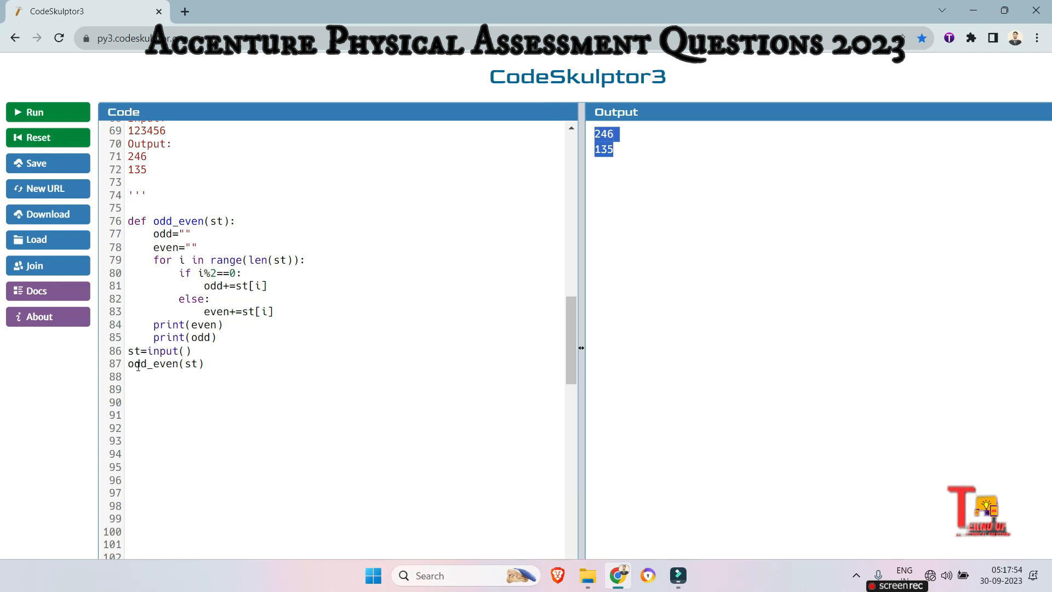
# Scroll past odd_even to read the filter_array problem and its k=15 example returning [1, 2, 7, 8].
pyautogui.scroll(-3)
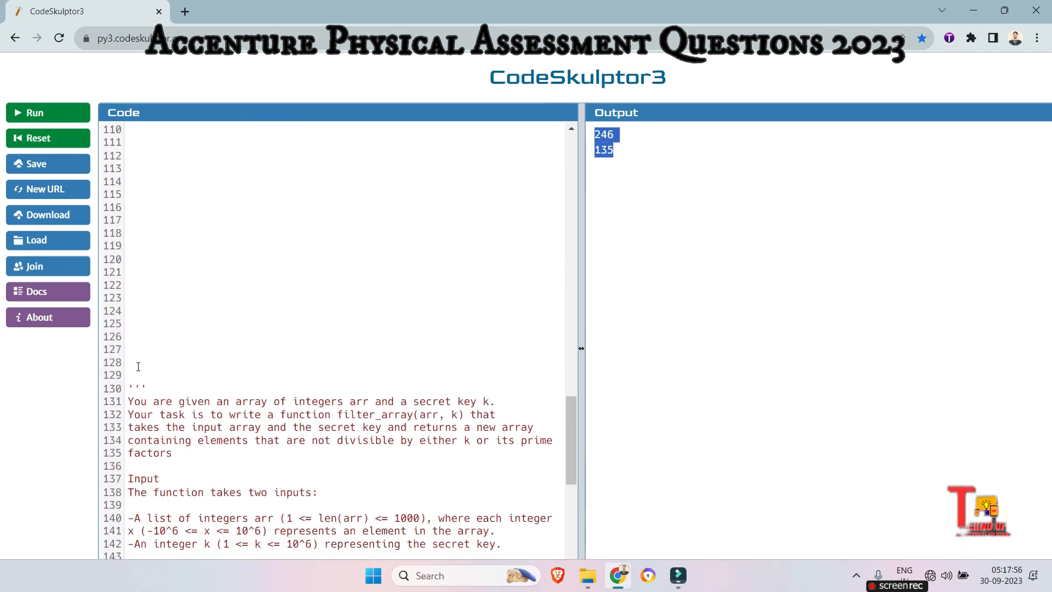
pyautogui.scroll(-3)
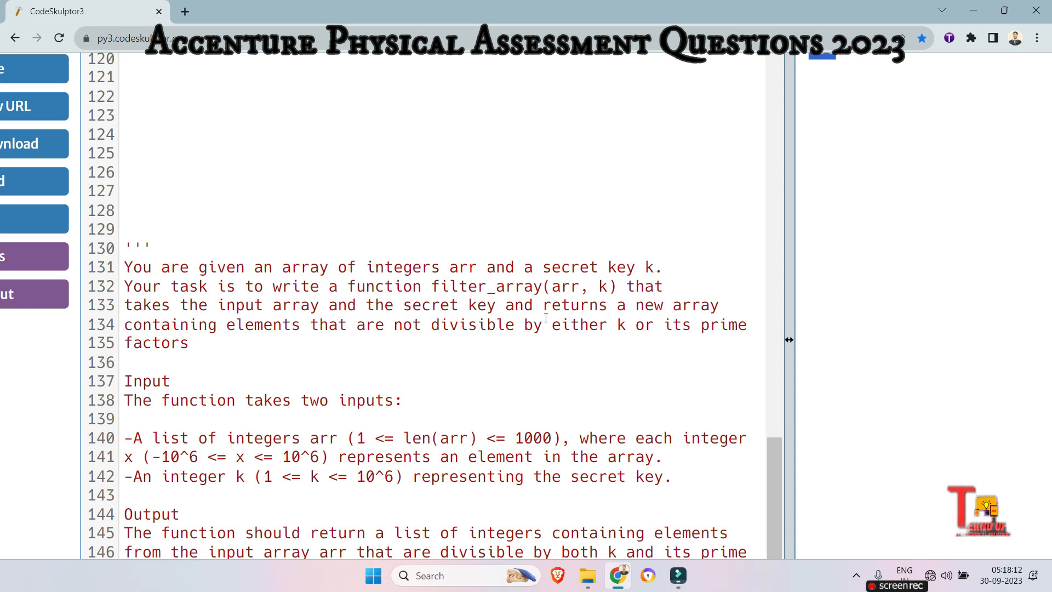
pyautogui.moveTo(348, 335)
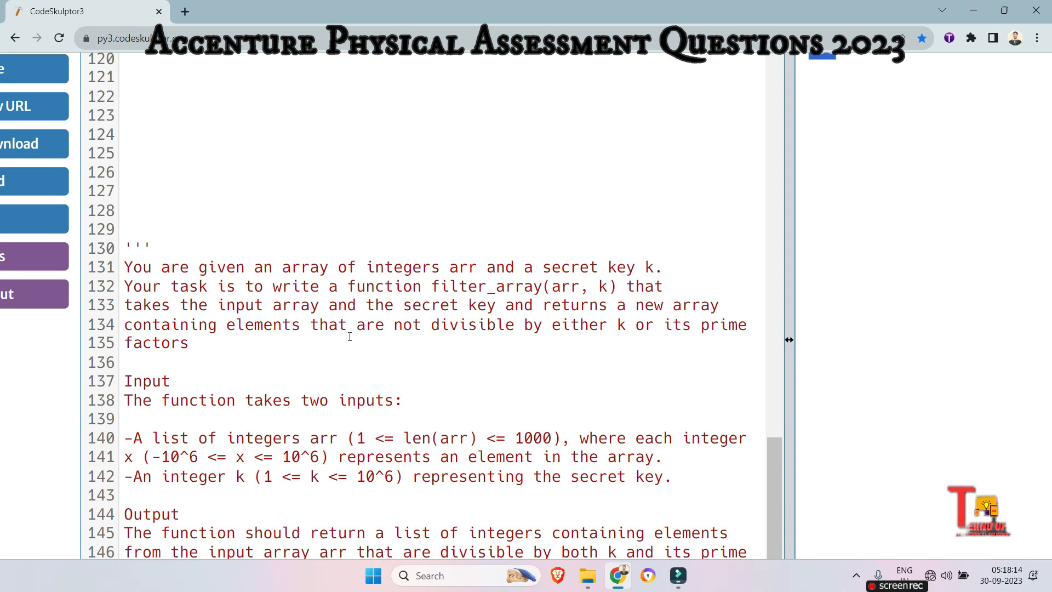
pyautogui.moveTo(671, 345)
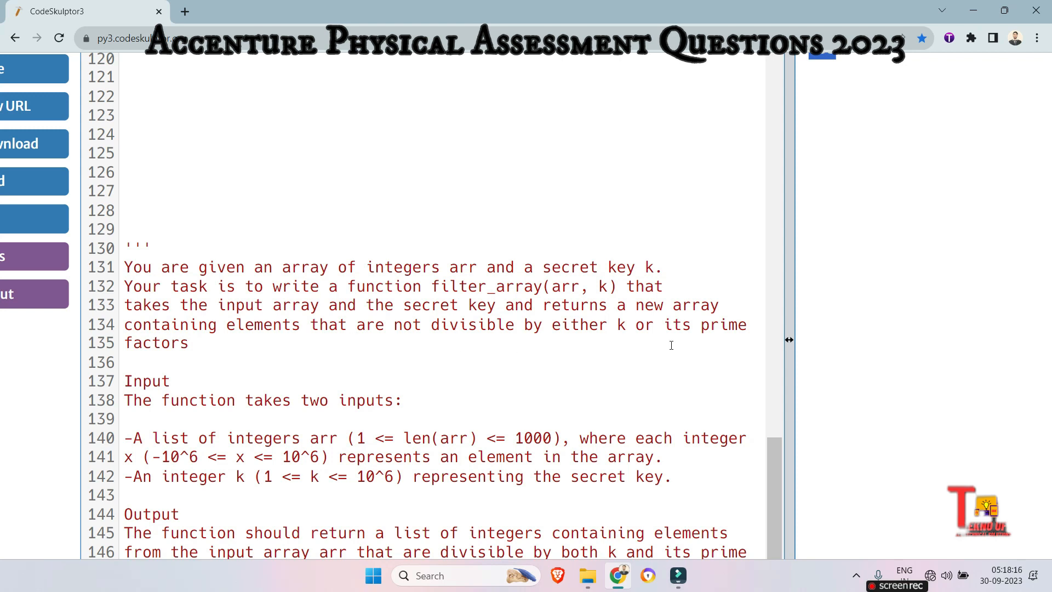
pyautogui.scroll(-3)
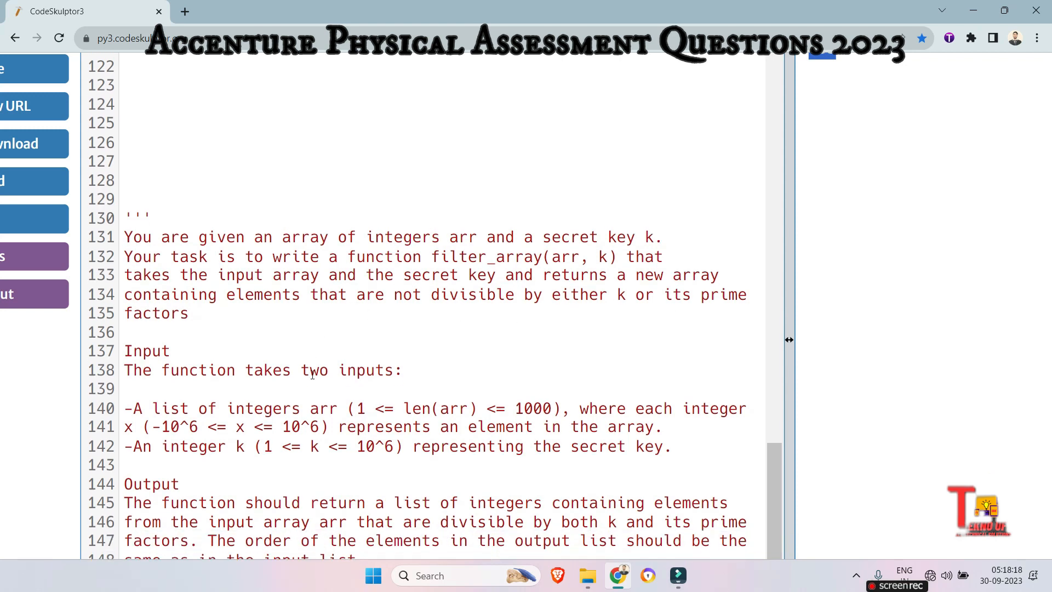
pyautogui.scroll(-3)
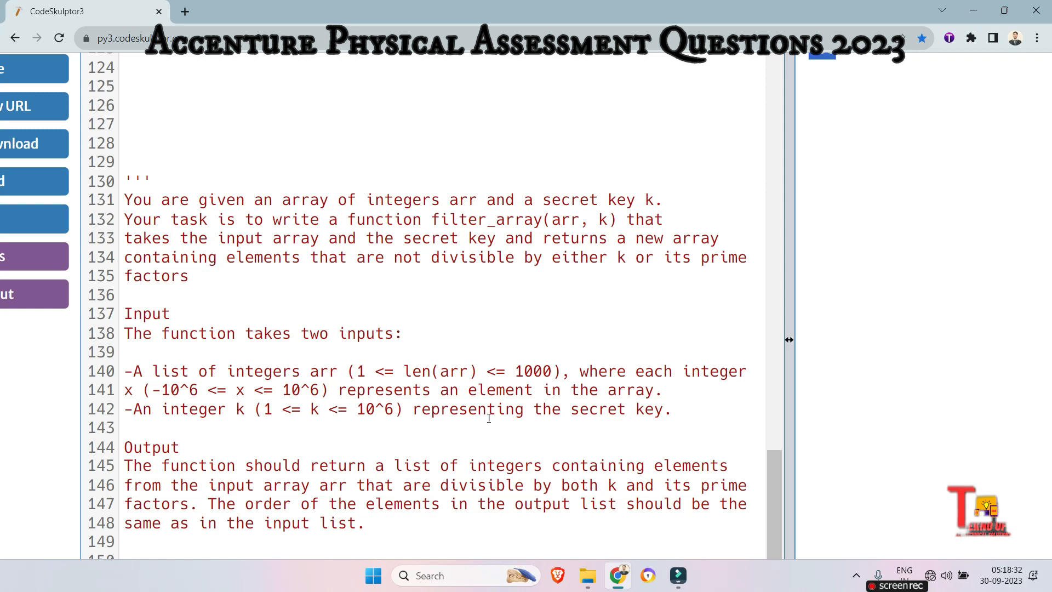
pyautogui.scroll(-3)
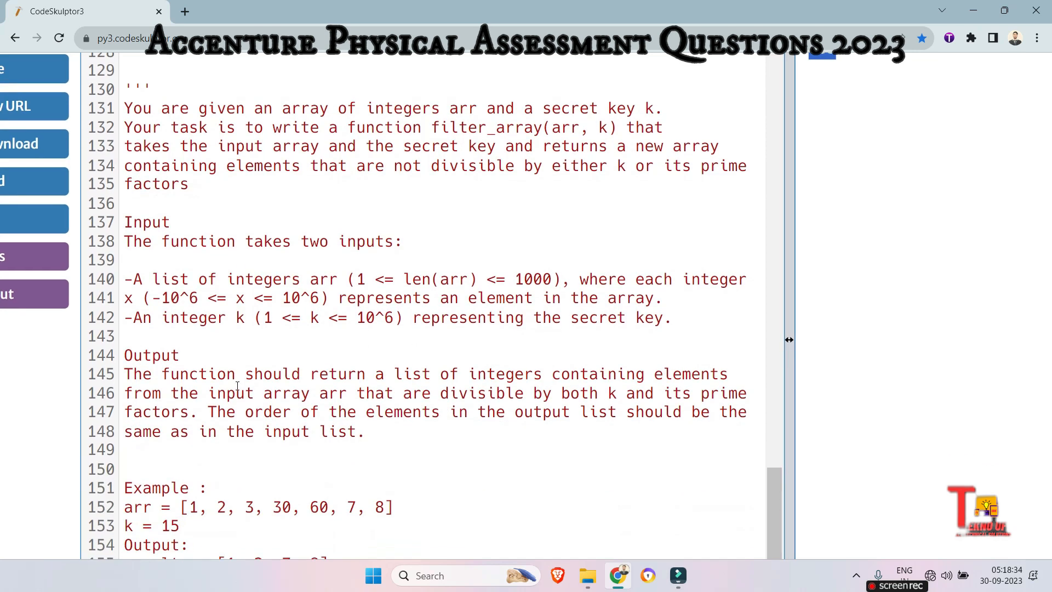
pyautogui.scroll(-3)
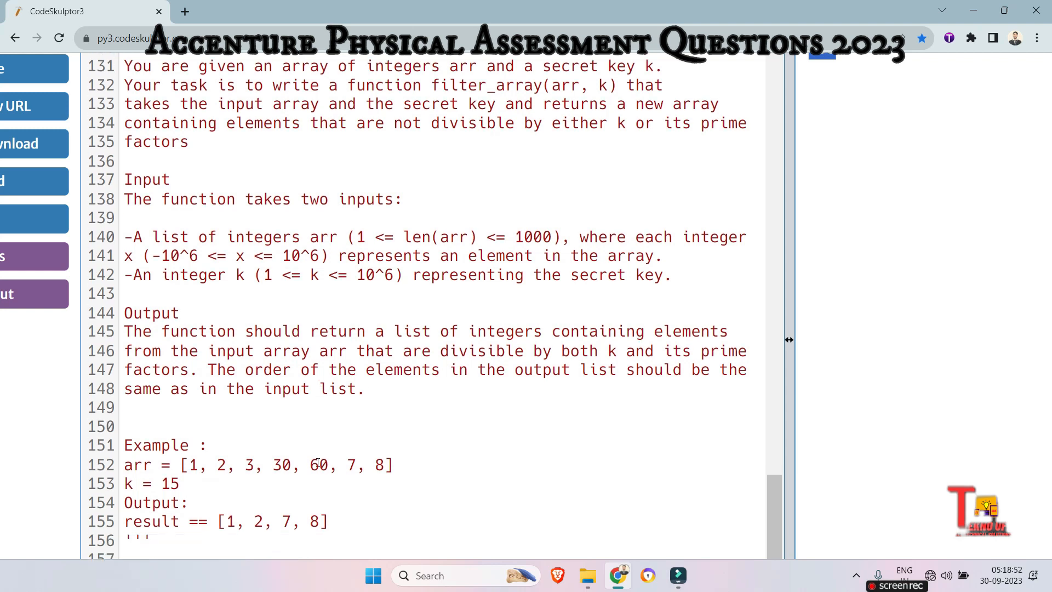
pyautogui.scroll(-3)
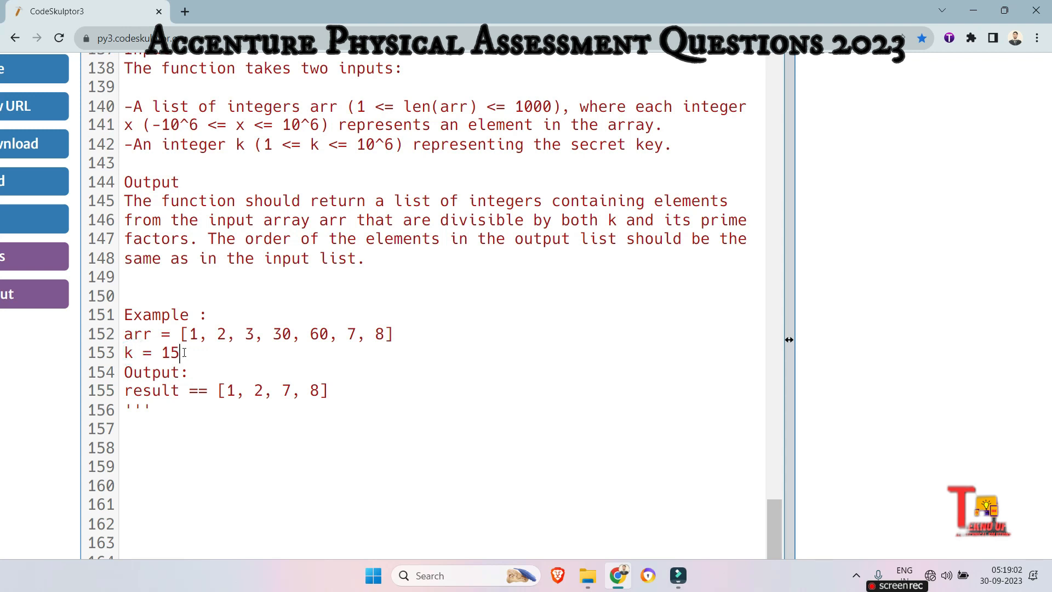
# Fix 'result ==' to a single equals and note prime factors 3,5 under k = 15.
pyautogui.moveTo(218, 390); pyautogui.dragTo(329, 390)
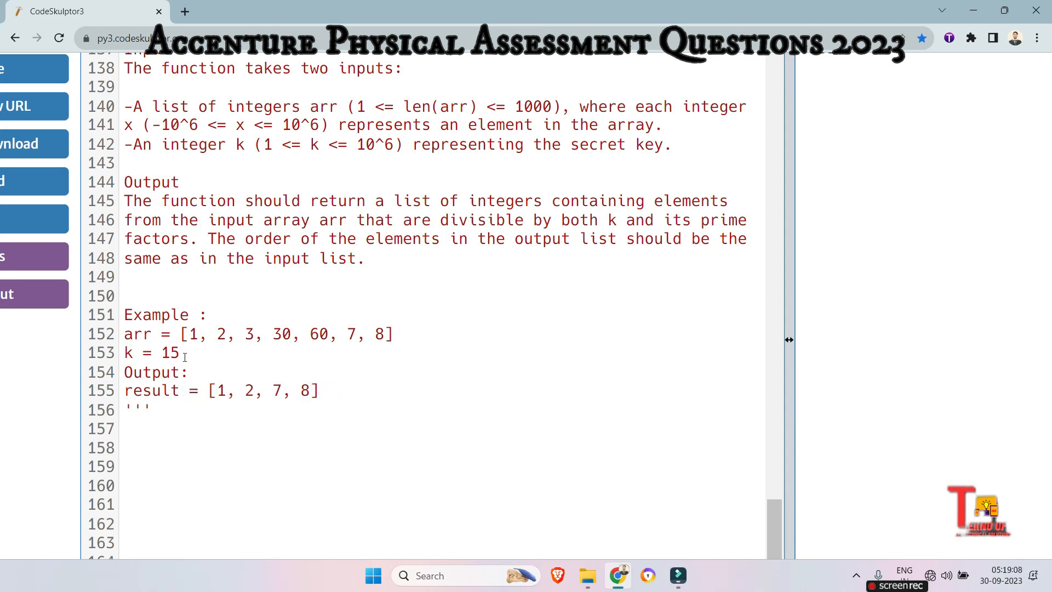
pyautogui.write('3,5')
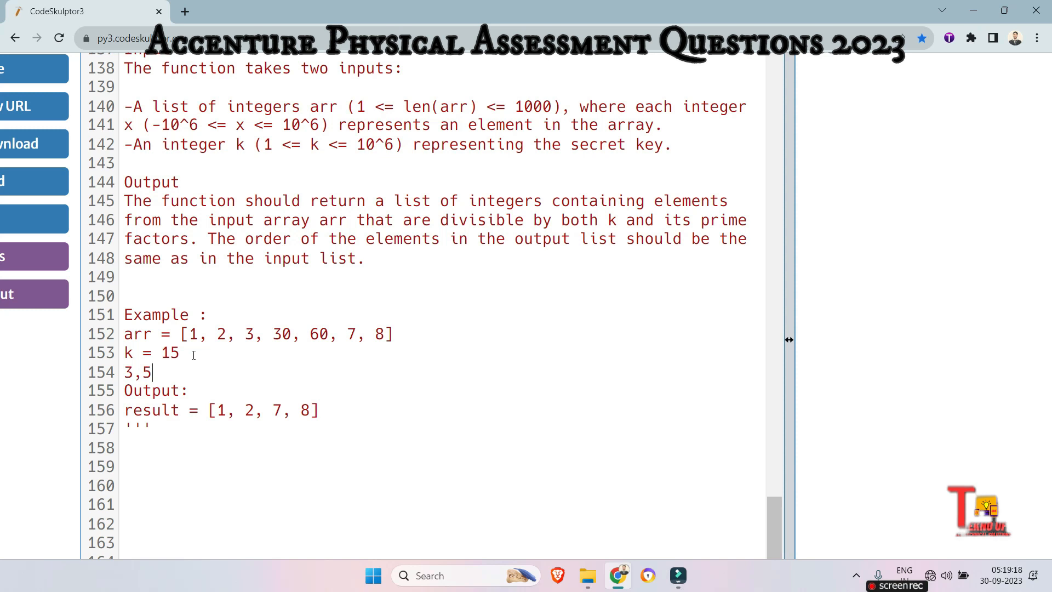
pyautogui.moveTo(189, 335); pyautogui.dragTo(227, 334)
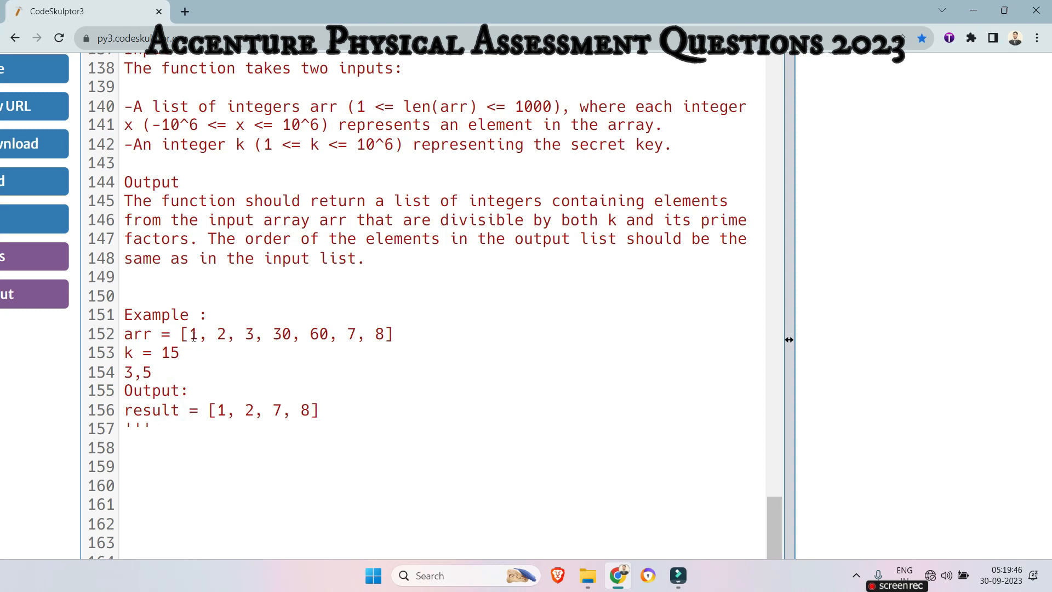
# Highlight elements 1, 2 and 3 of the example array while explaining the filter.
pyautogui.doubleClick(193, 334)
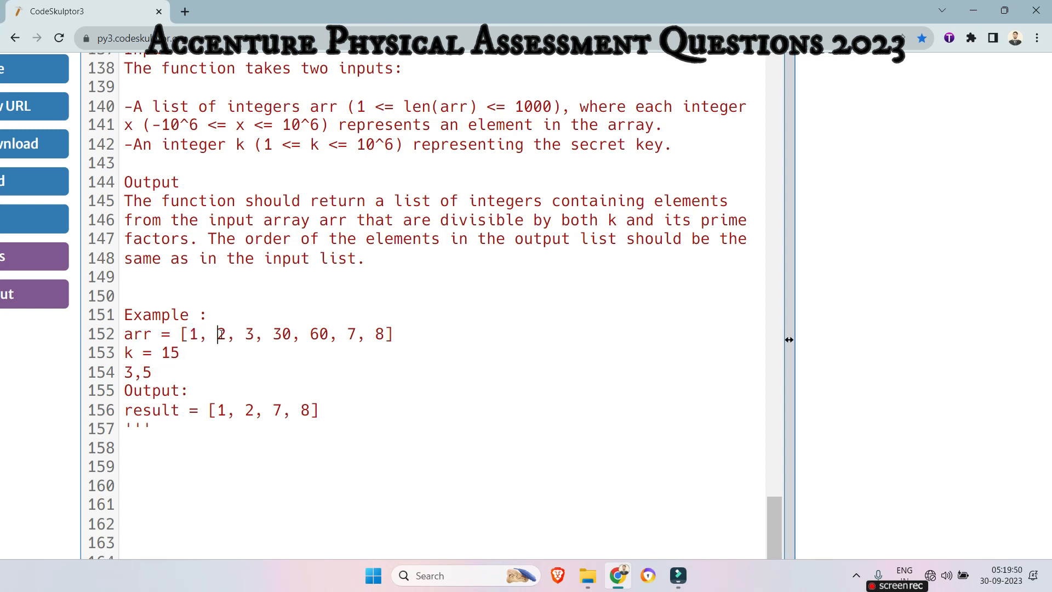
pyautogui.click(251, 333)
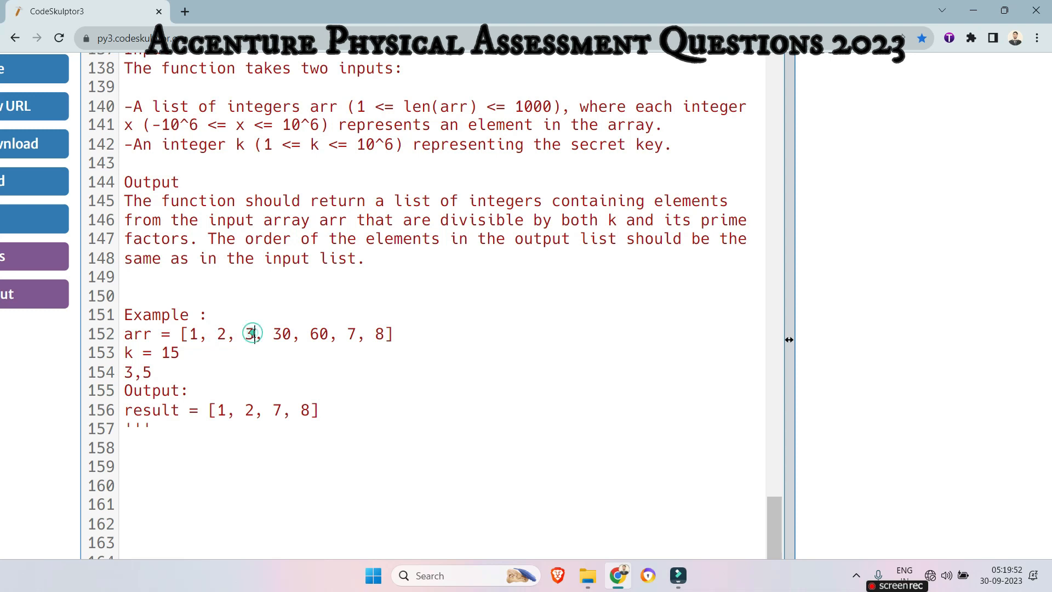
pyautogui.click(252, 334)
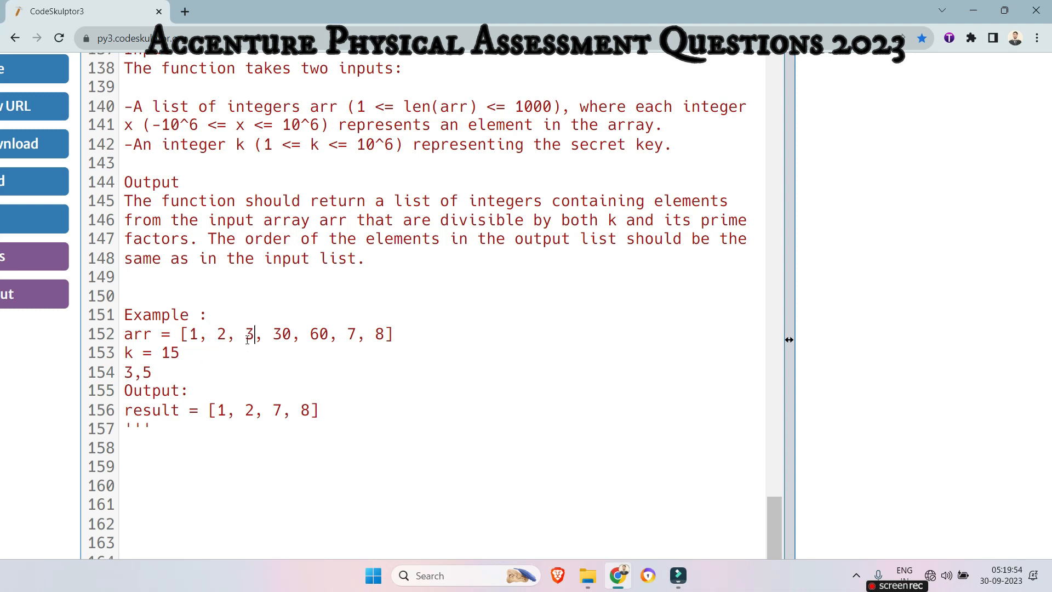
pyautogui.doubleClick(250, 335)
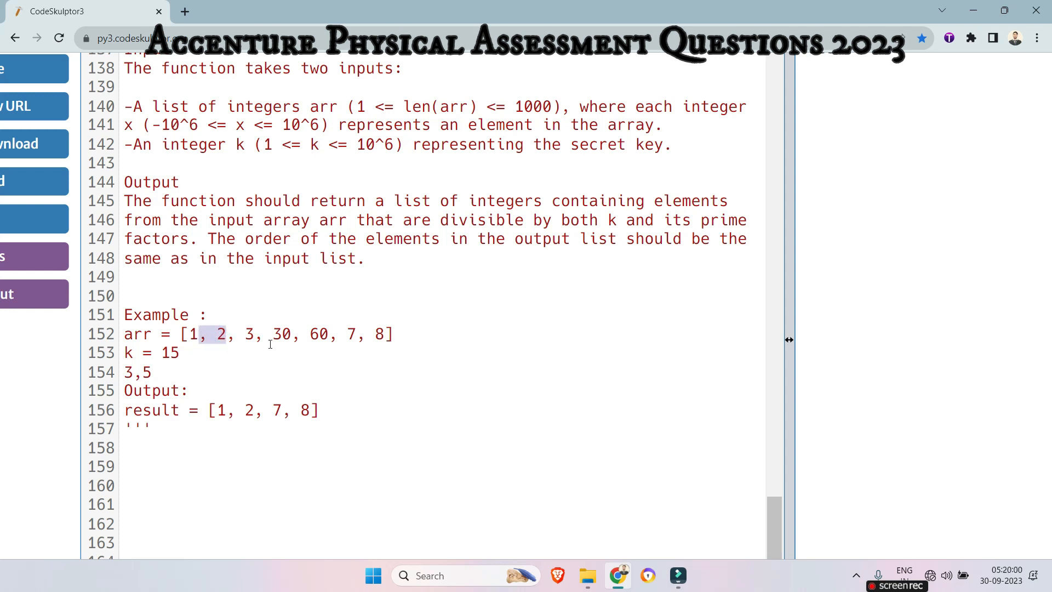
pyautogui.moveTo(273, 334); pyautogui.dragTo(330, 334)
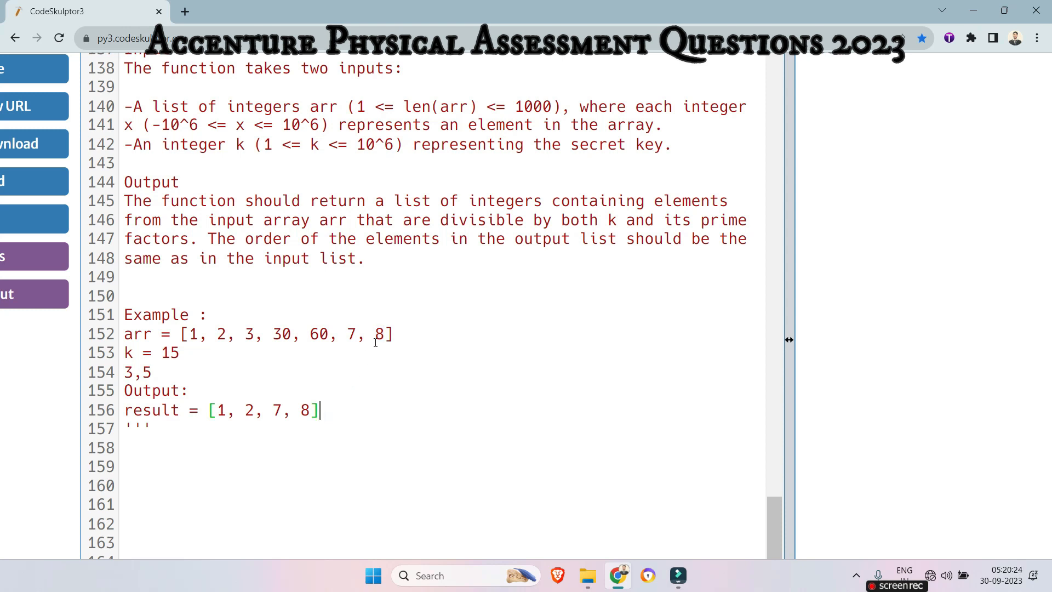
# Change the example's k to 21 and its prime-factor note to 3,7.
pyautogui.click(191, 352)
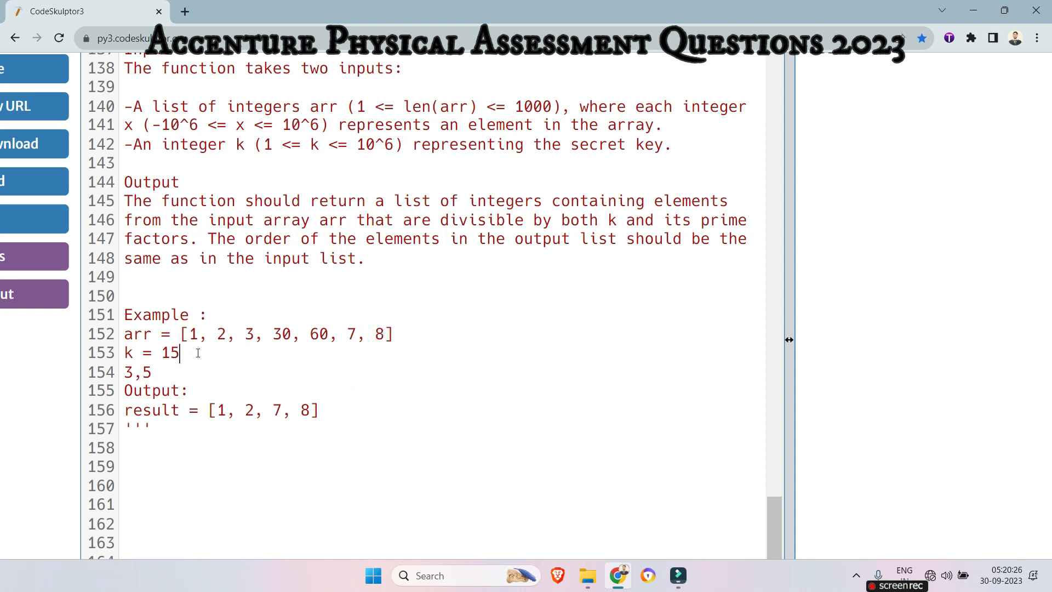
pyautogui.write('21')
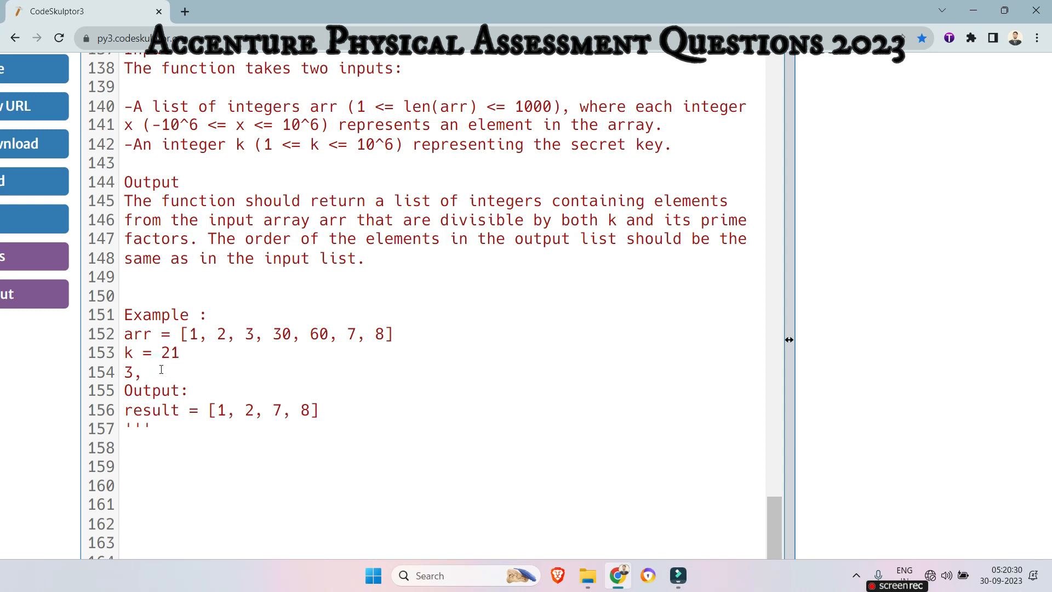
pyautogui.write('7')
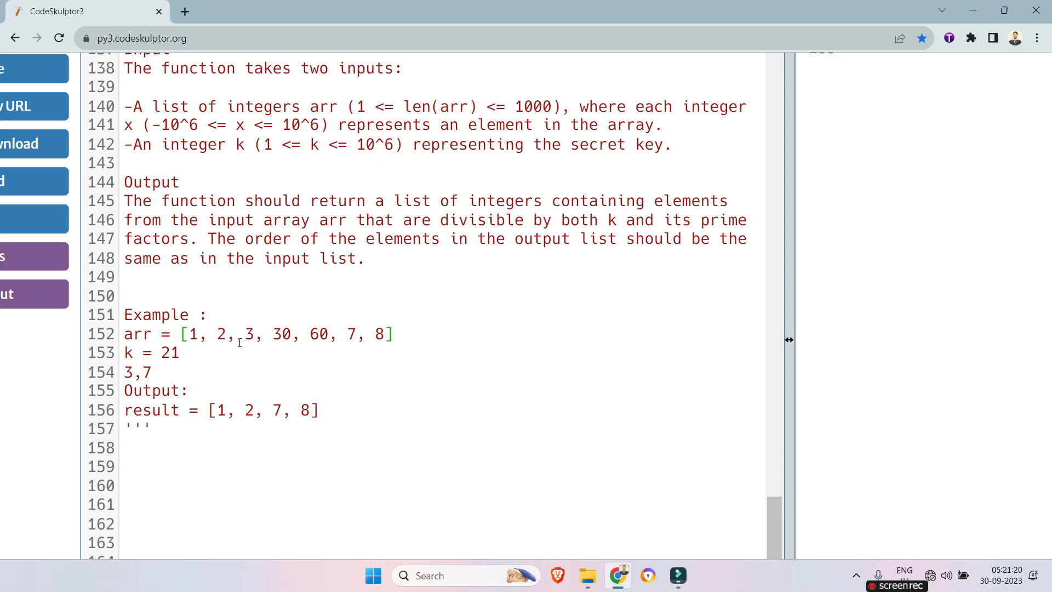
pyautogui.click(385, 334)
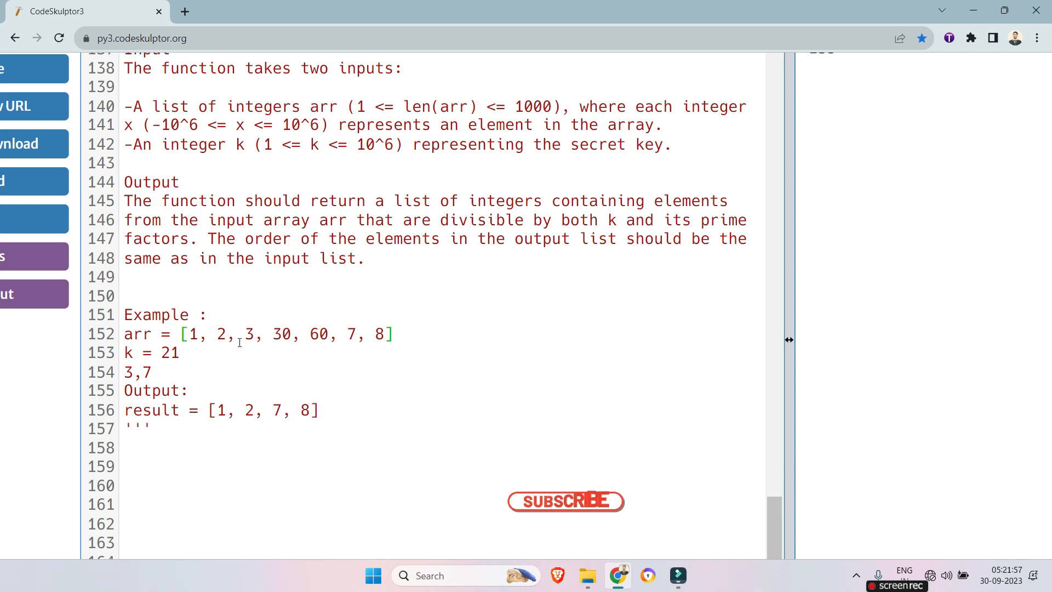
pyautogui.click(565, 500)
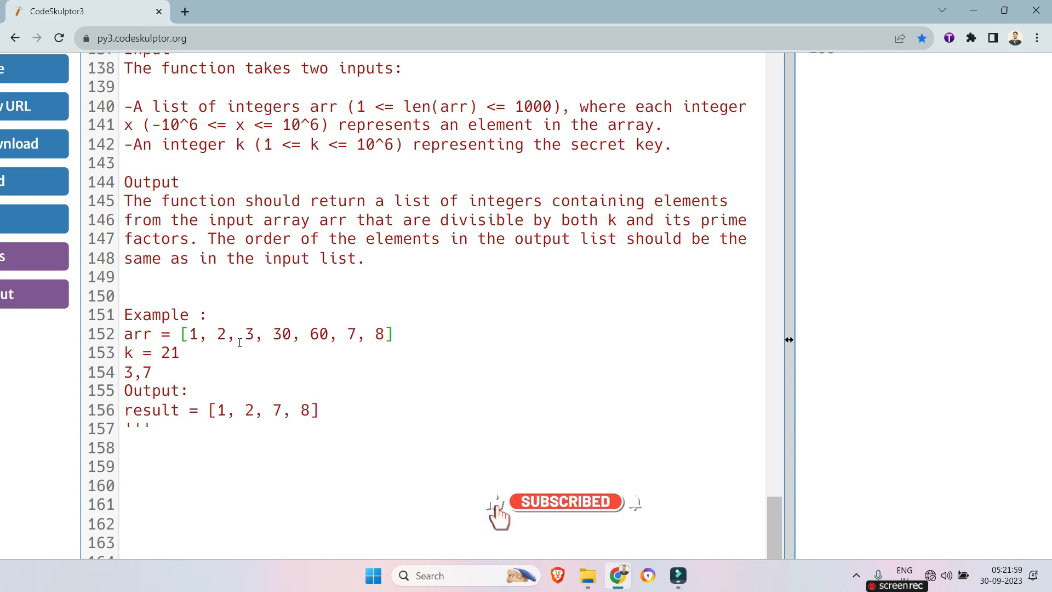